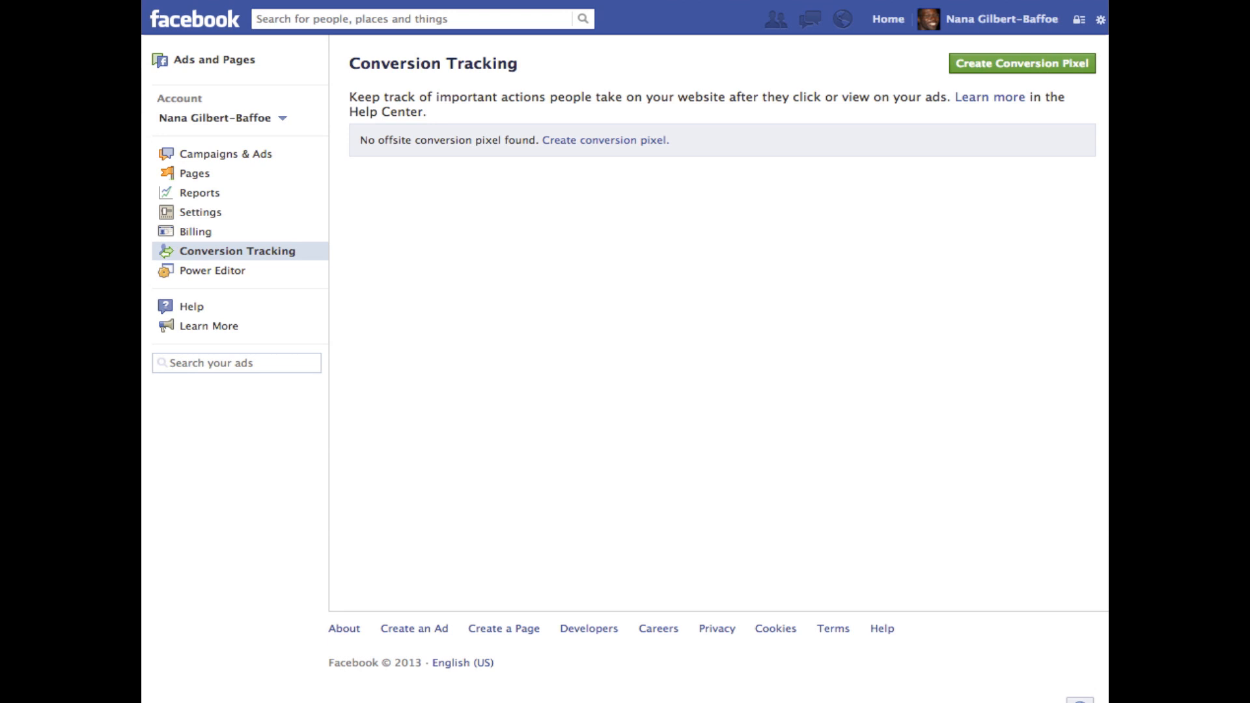
{"action": "mouse_move", "coordinate": [648, 213]}
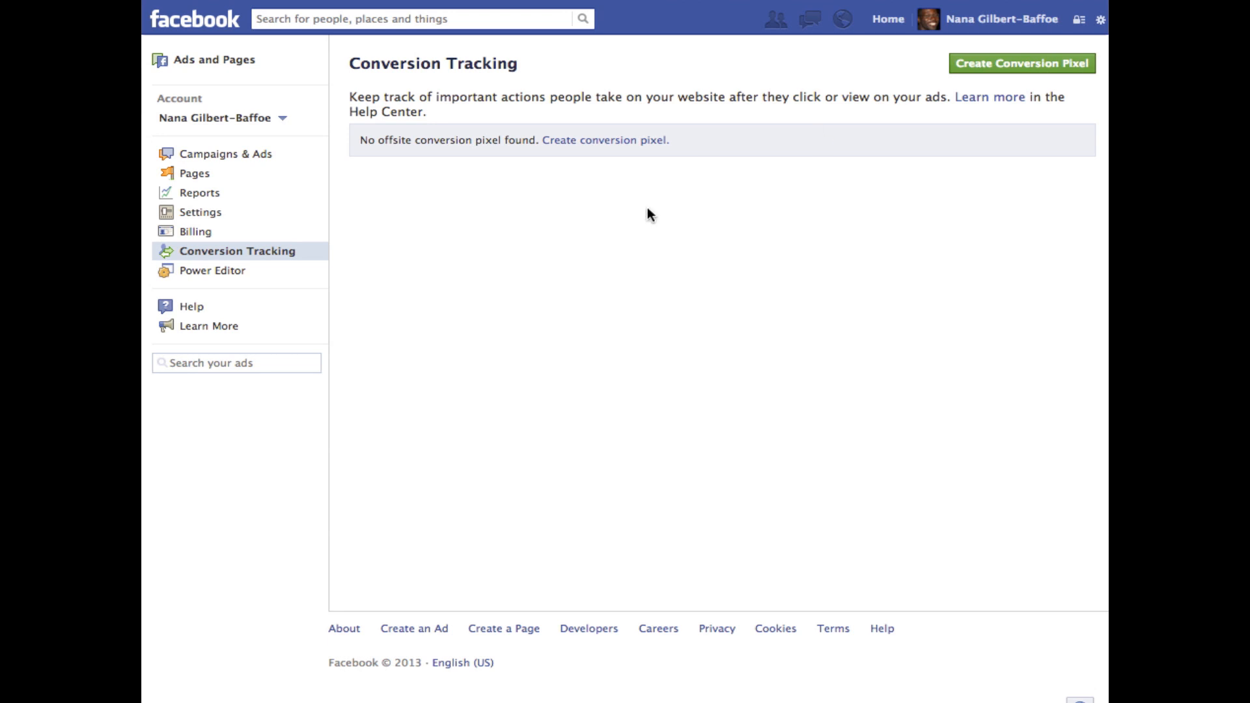
{"action": "mouse_move", "coordinate": [292, 234]}
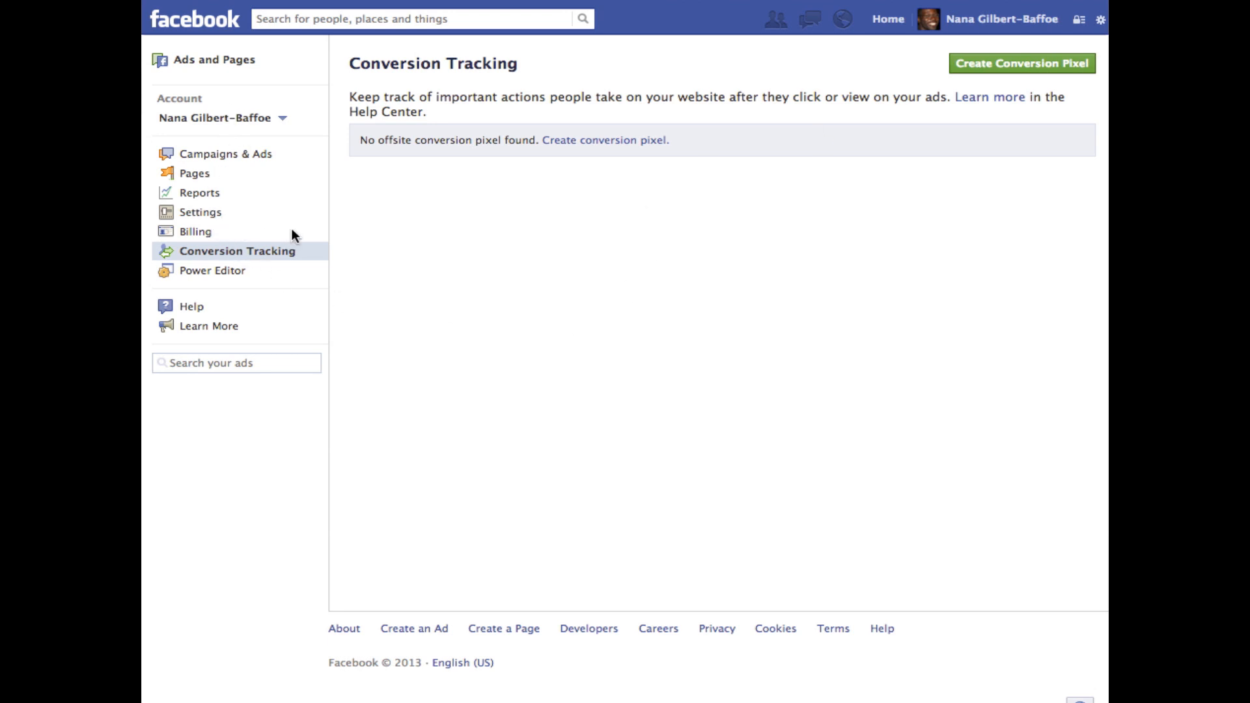
{"action": "mouse_move", "coordinate": [166, 254]}
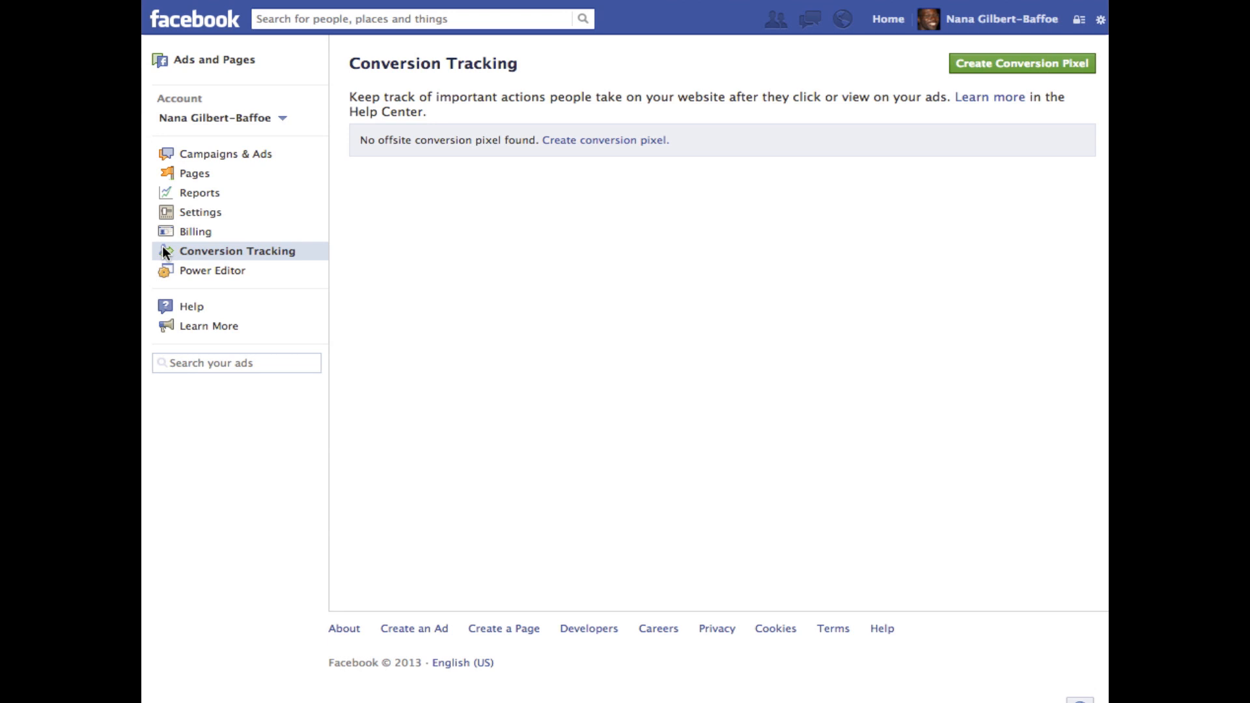
{"action": "mouse_move", "coordinate": [207, 263]}
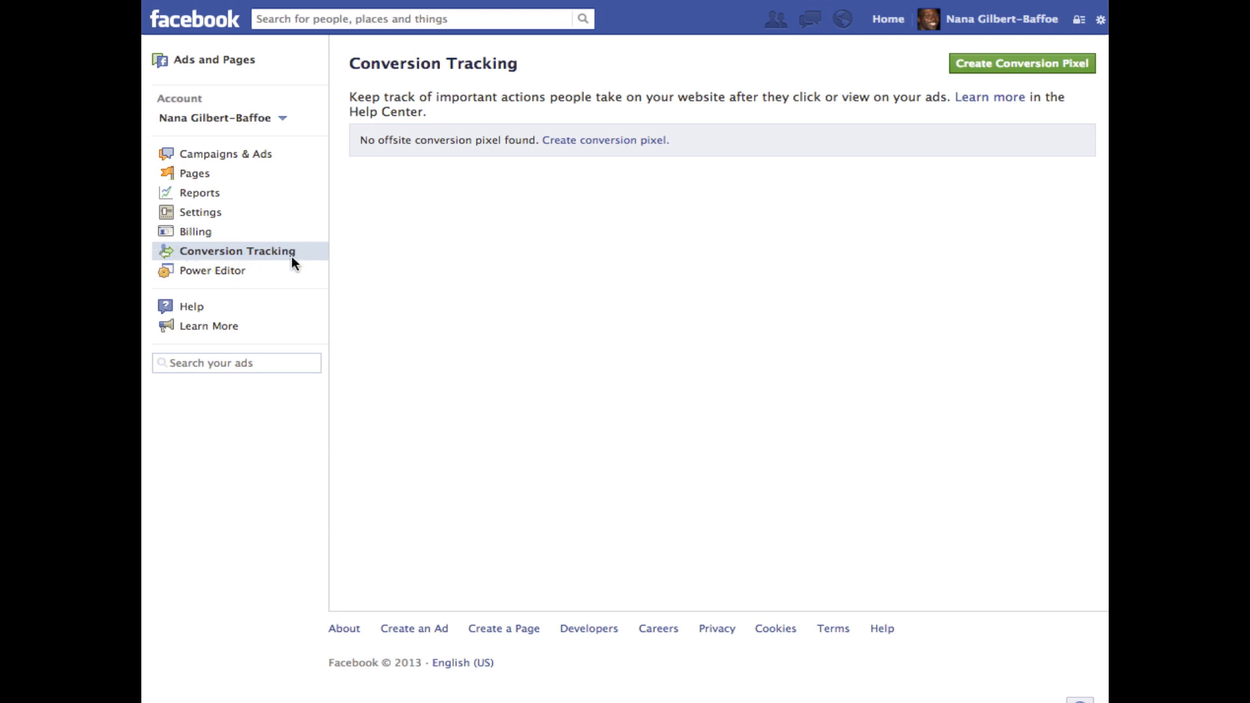
{"action": "mouse_move", "coordinate": [654, 131]}
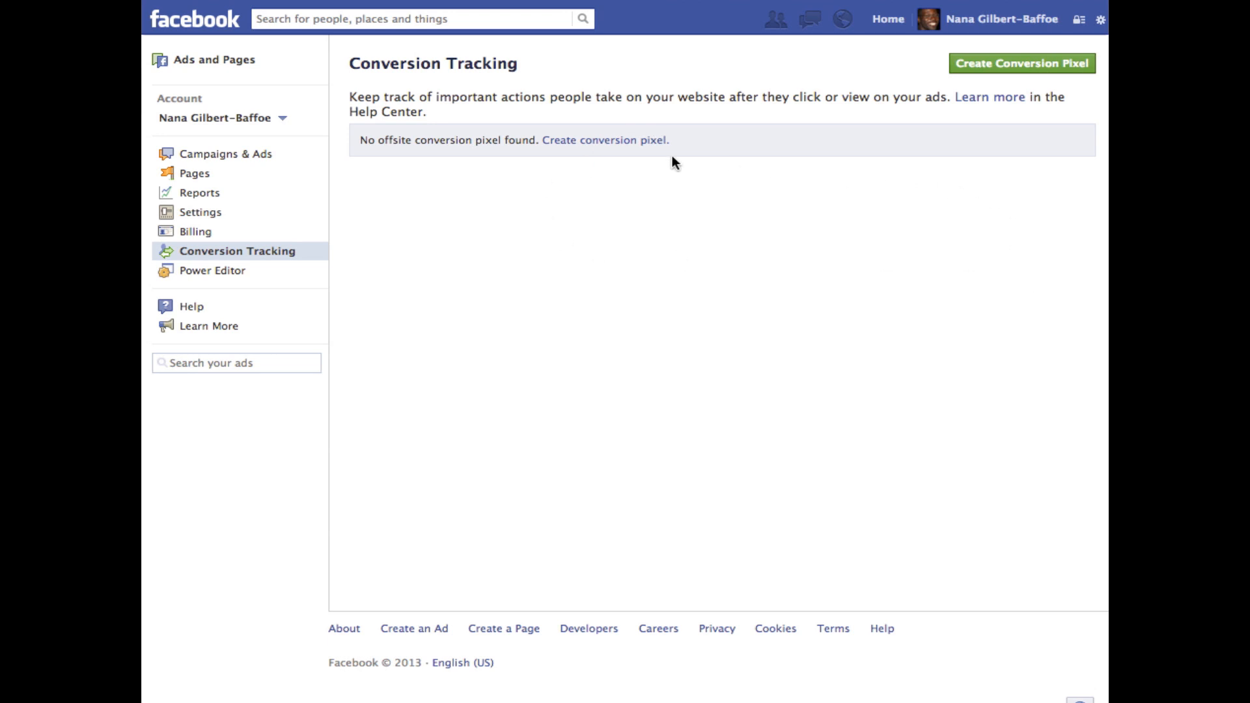
{"action": "mouse_move", "coordinate": [690, 179]}
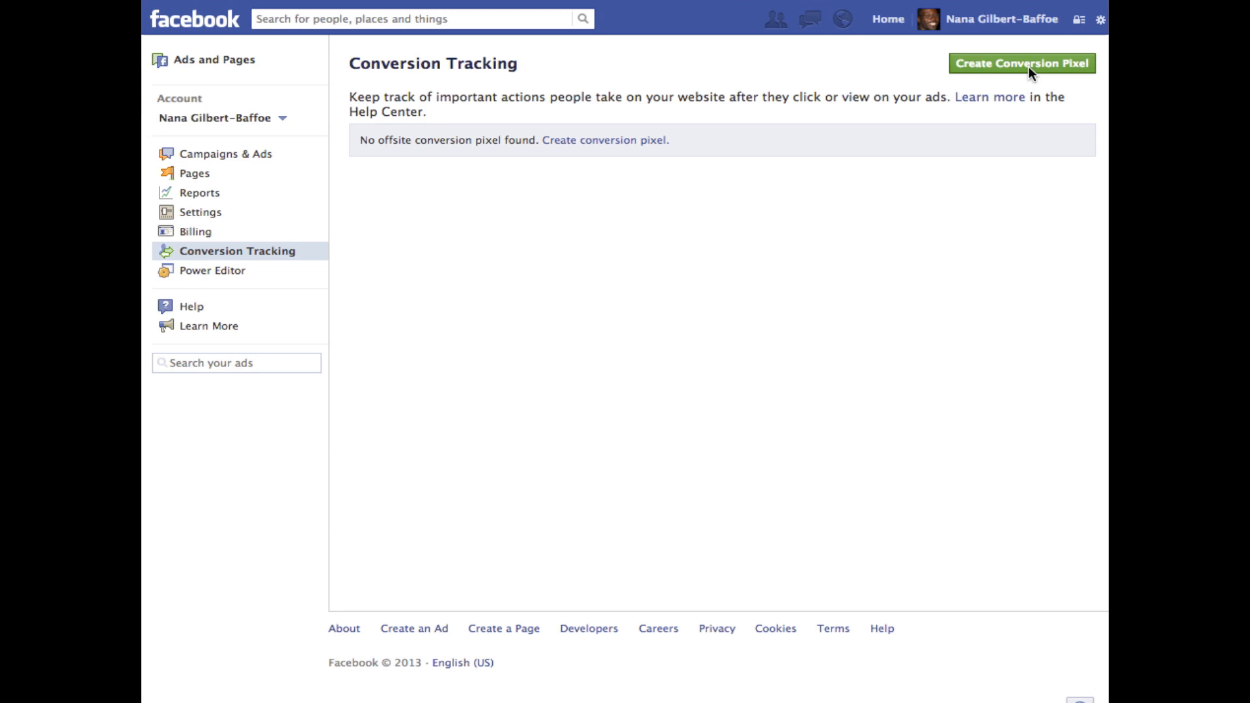
- Create a conversion pixel named 'Tracking202 Leads' with the Leads category
{"action": "left_click", "coordinate": [1021, 62]}
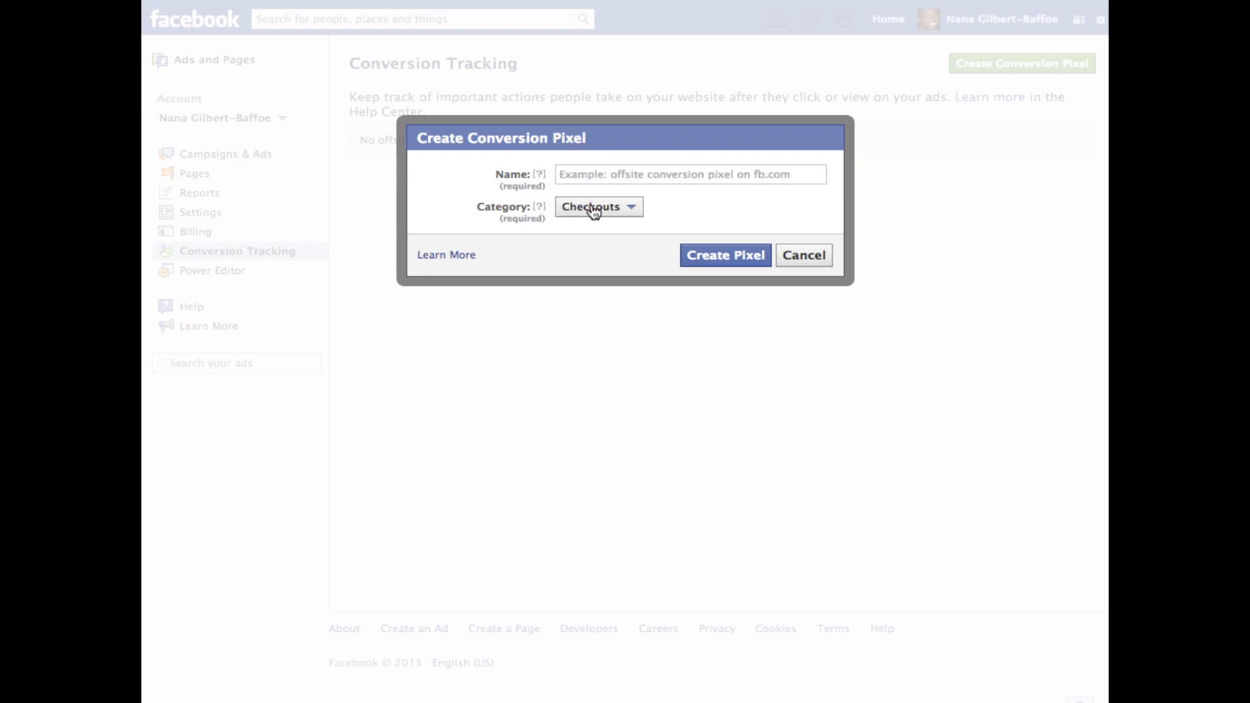
{"action": "left_click", "coordinate": [598, 207]}
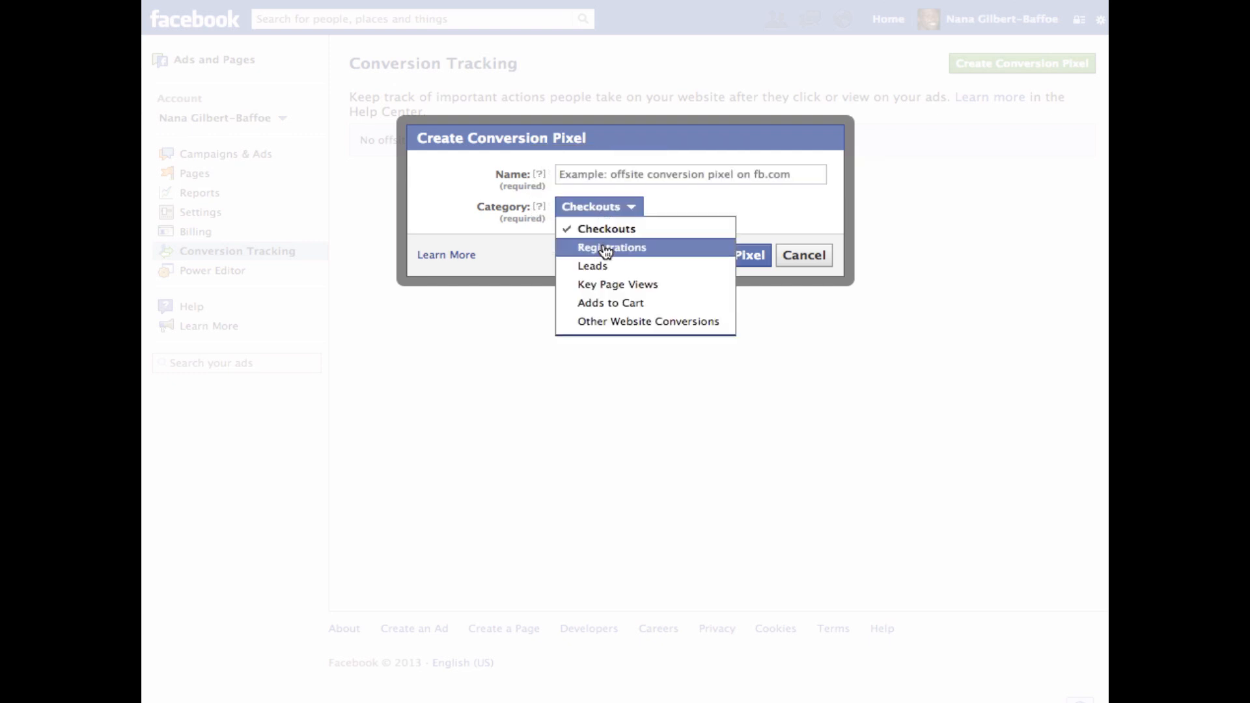
{"action": "mouse_move", "coordinate": [618, 285]}
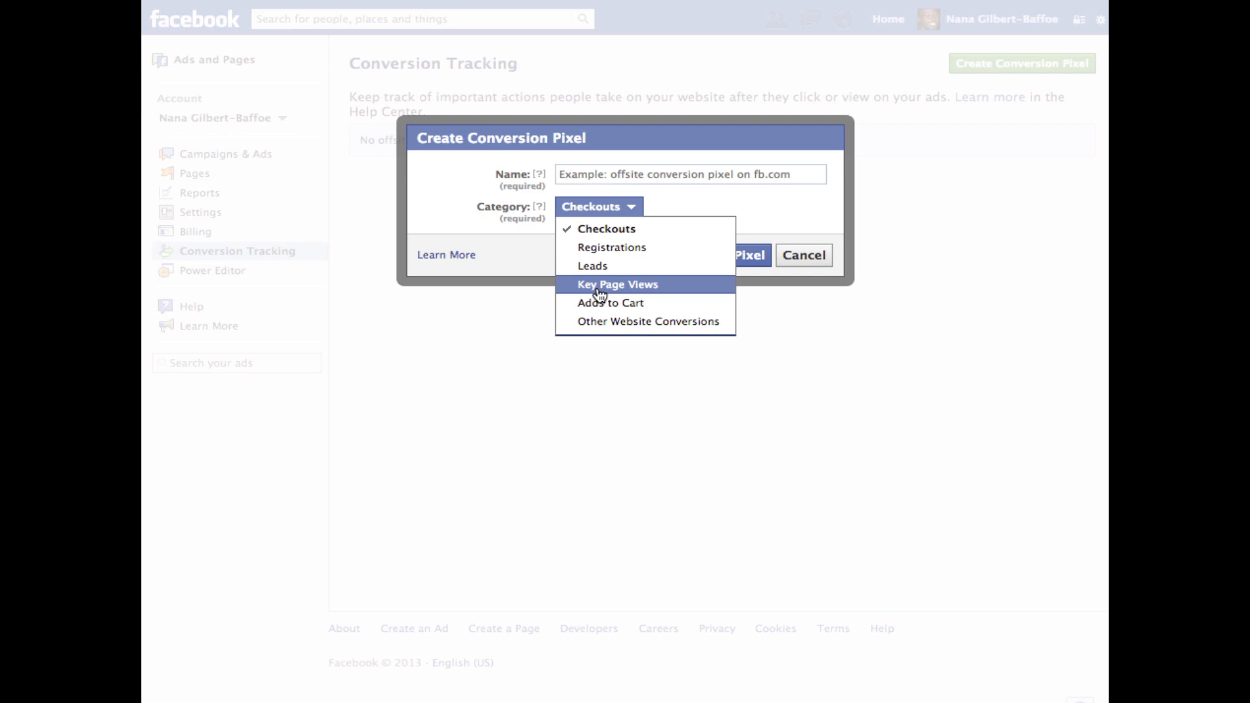
{"action": "mouse_move", "coordinate": [611, 247]}
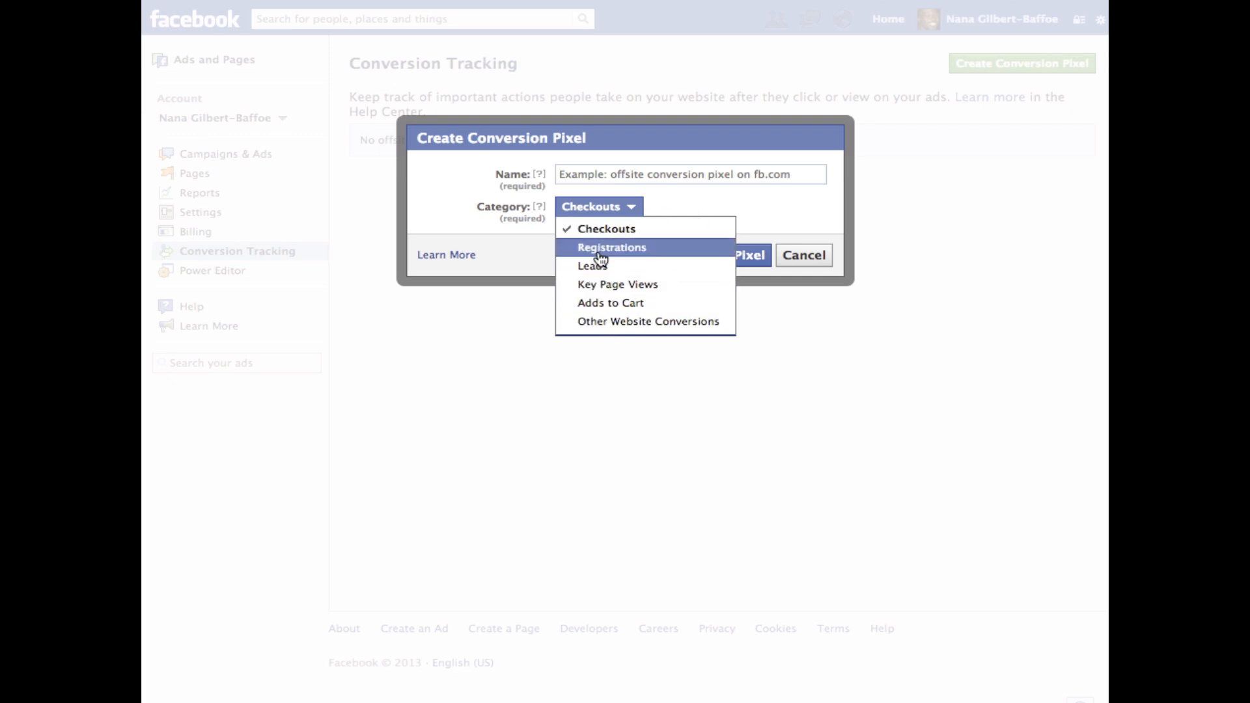
{"action": "left_click", "coordinate": [592, 266]}
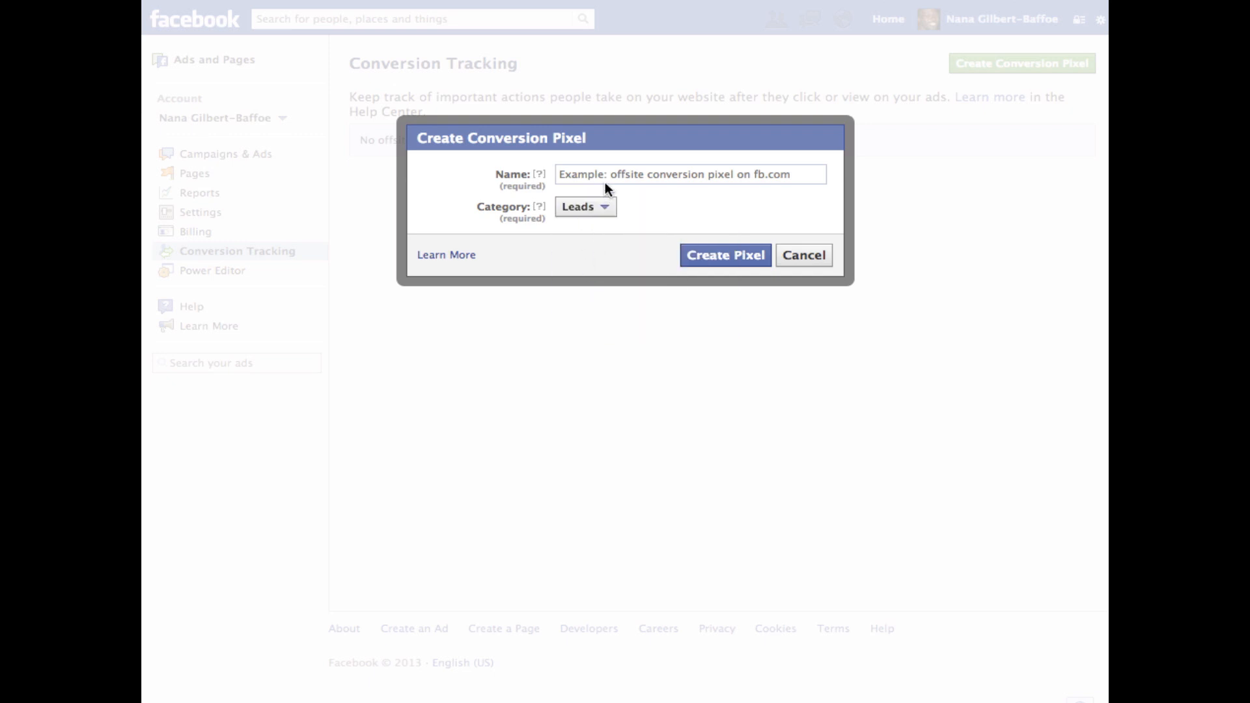
{"action": "left_click", "coordinate": [690, 173]}
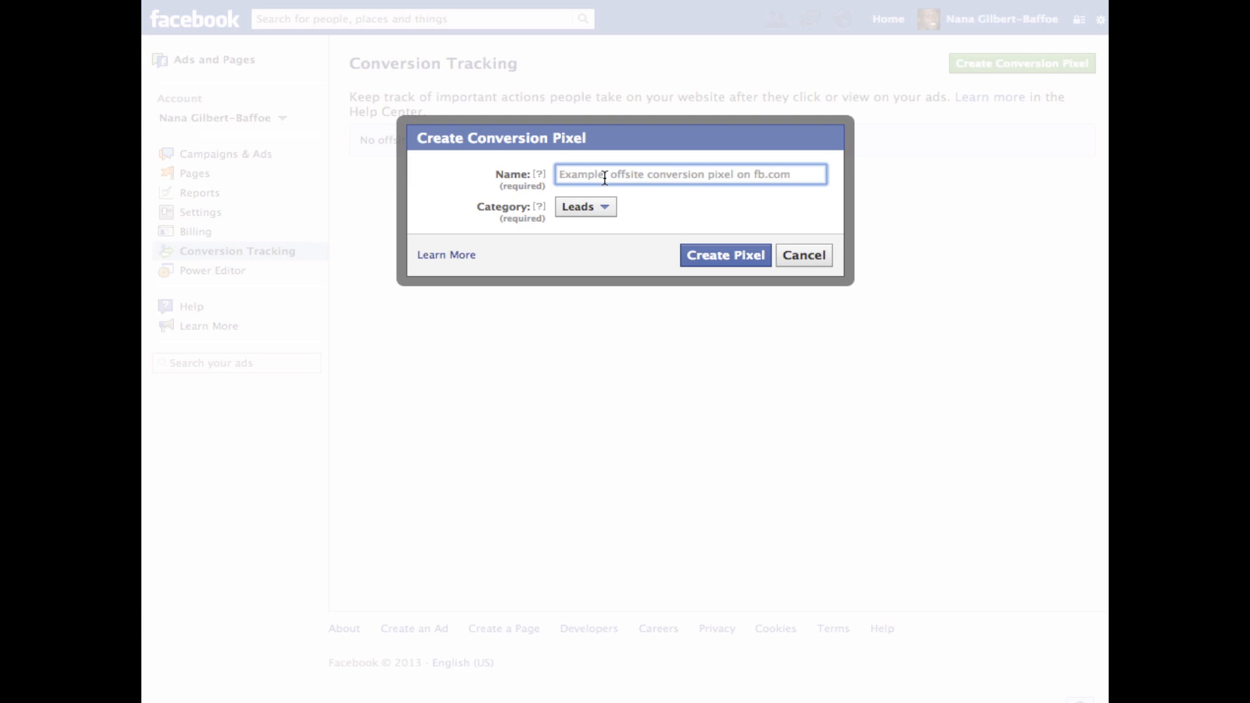
{"action": "type", "text": "Tracking202 Leads"}
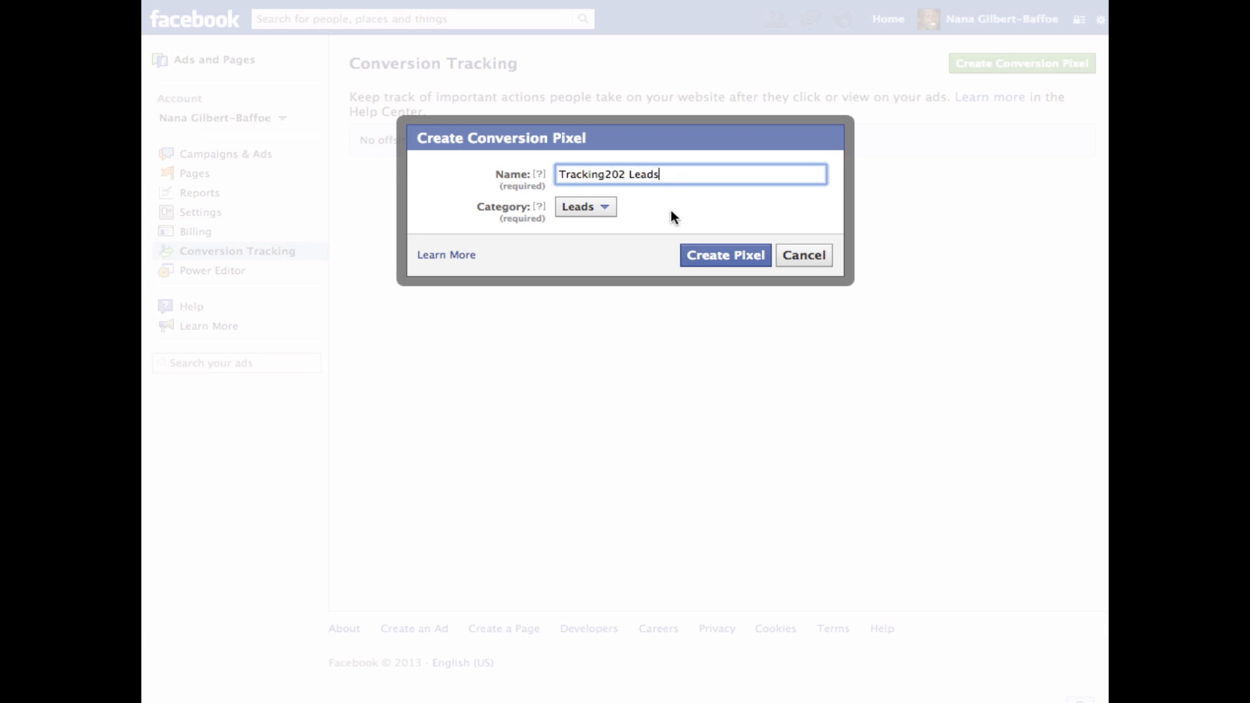
{"action": "left_click", "coordinate": [726, 255]}
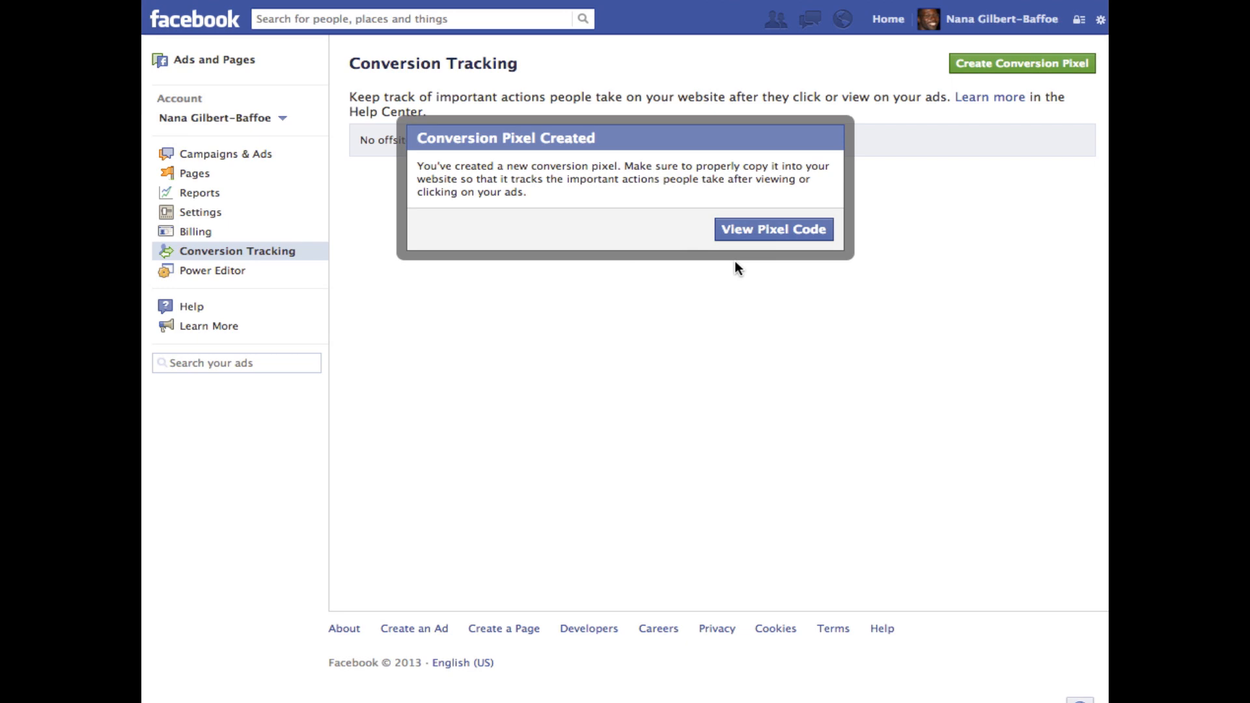
{"action": "mouse_move", "coordinate": [514, 227]}
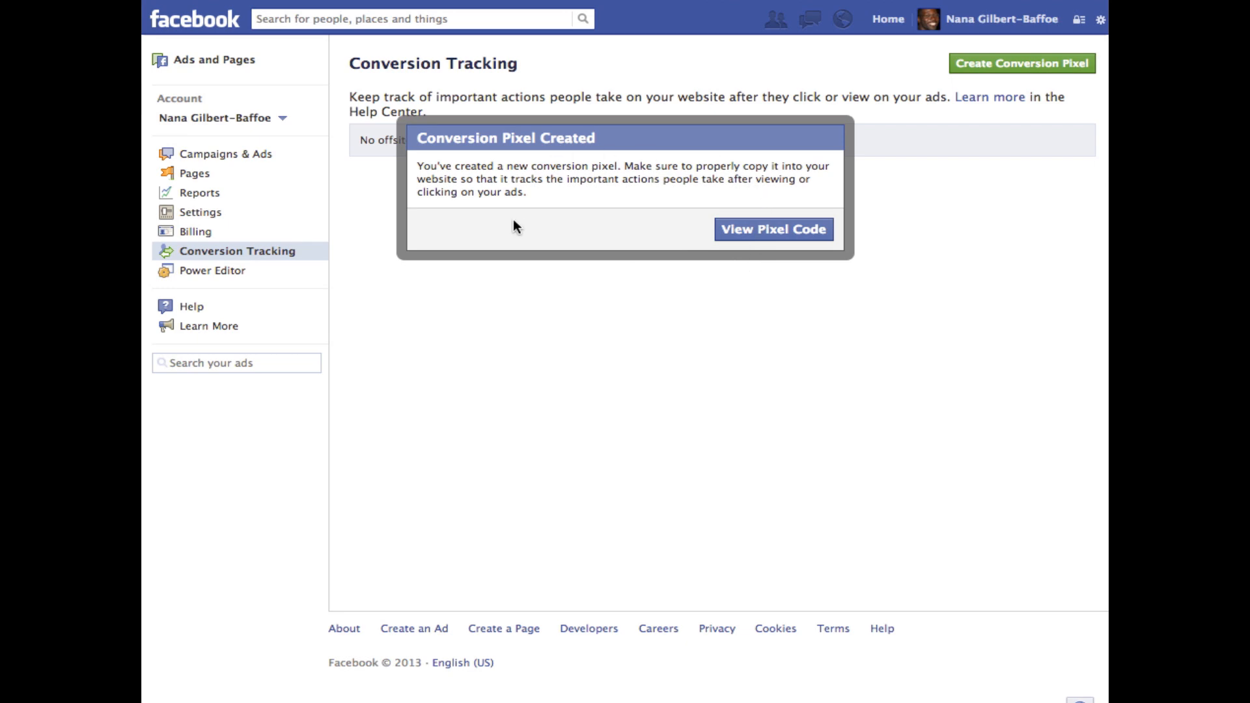
{"action": "mouse_move", "coordinate": [489, 207]}
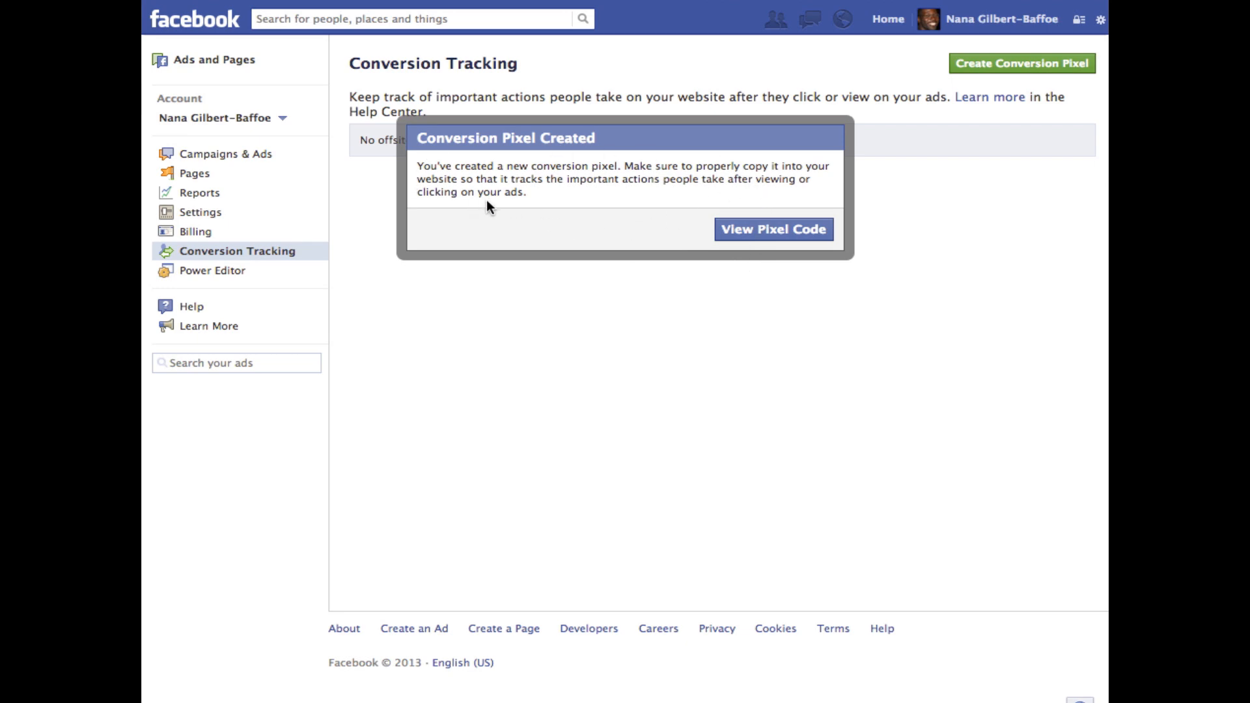
- View the new pixel's JavaScript tracking code from the confirmation dialog
{"action": "left_click", "coordinate": [772, 229]}
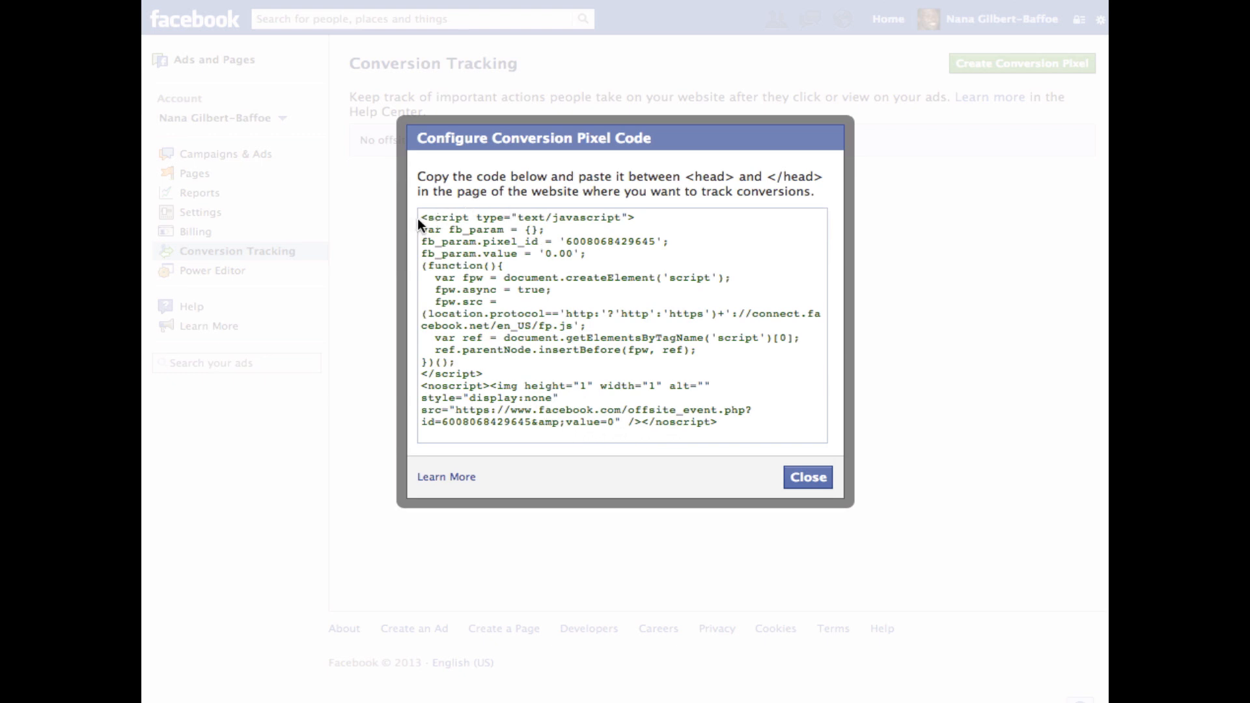
- Select the offsite_event image URL inside the noscript img tag of the pixel code
{"action": "left_click_drag", "start_coordinate": [421, 217], "coordinate": [646, 349]}
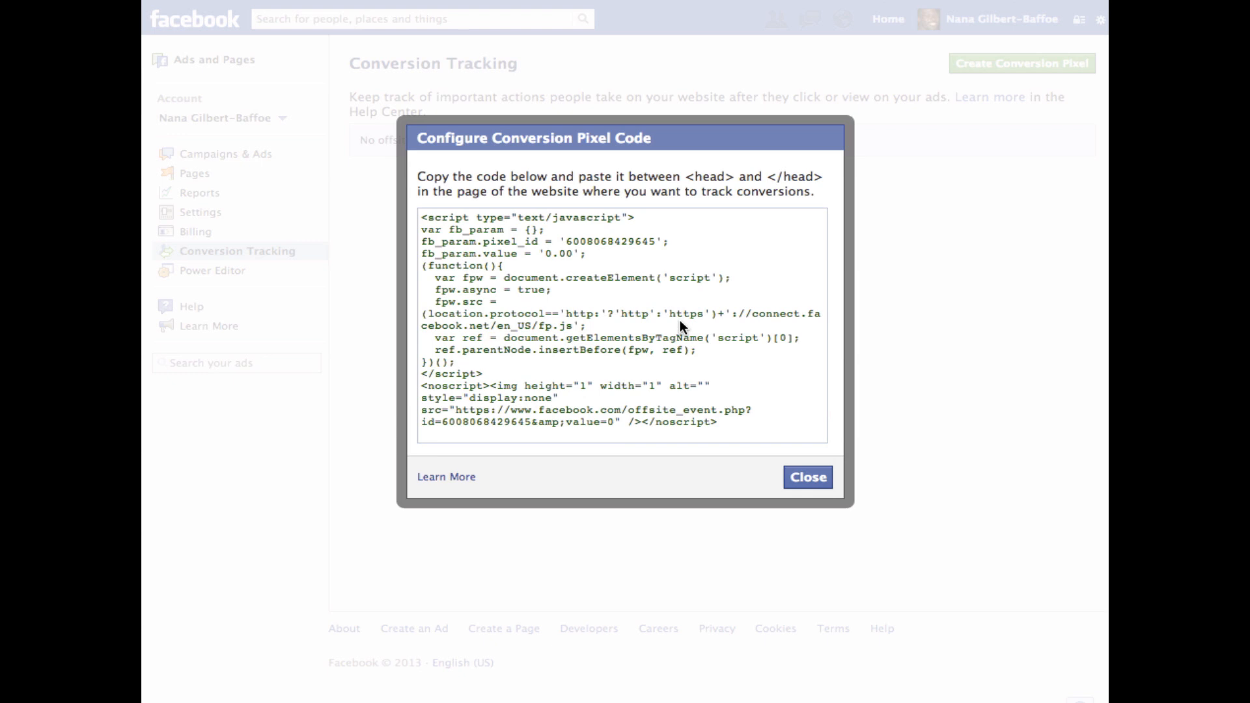
{"action": "mouse_move", "coordinate": [489, 383]}
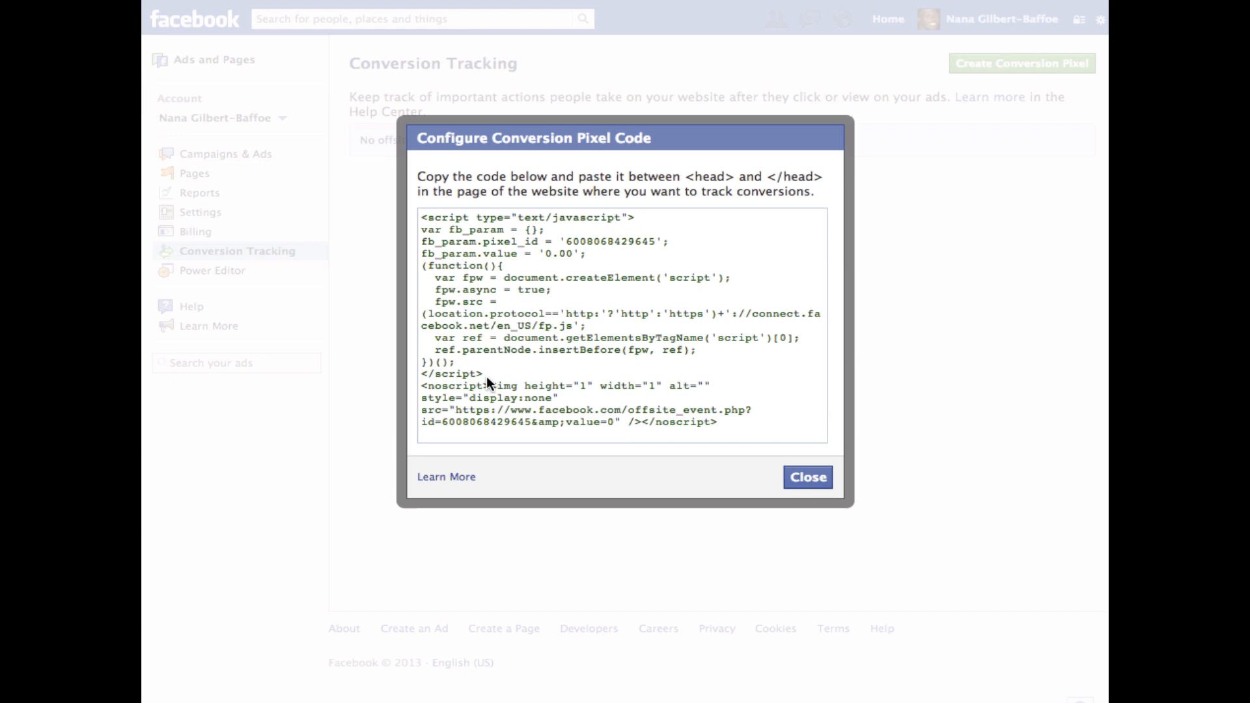
{"action": "left_click", "coordinate": [623, 319]}
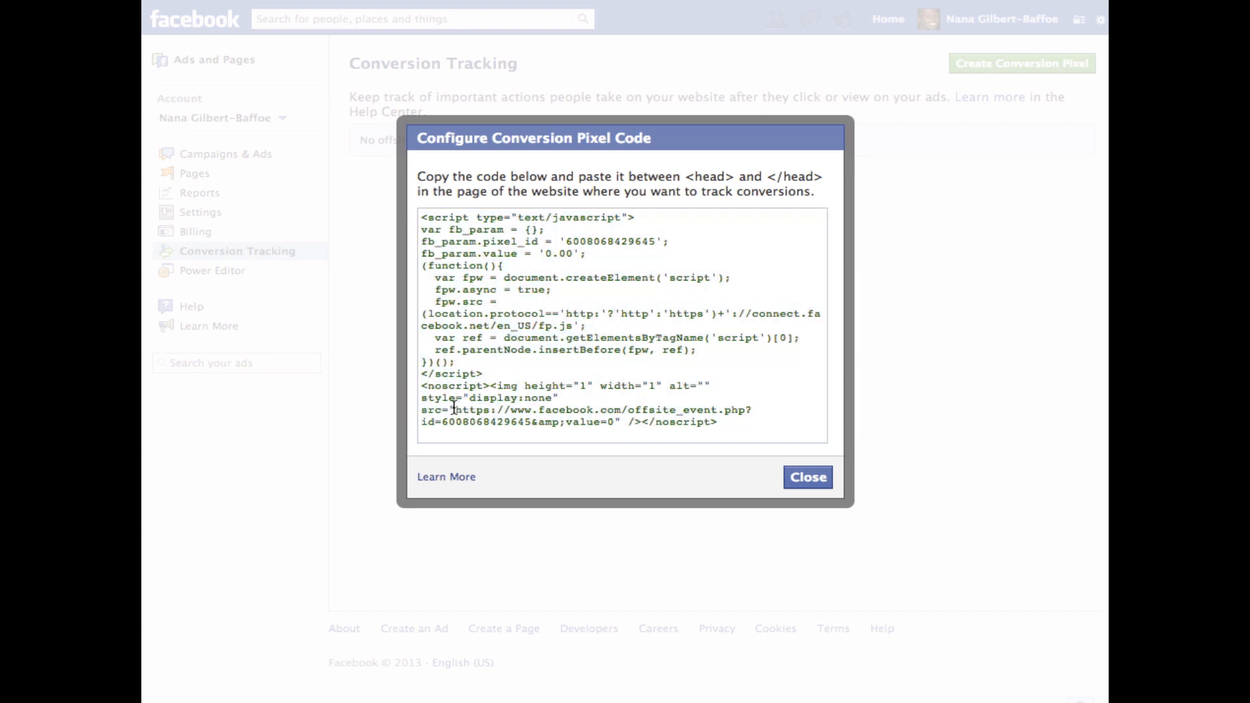
{"action": "double_click", "coordinate": [470, 411]}
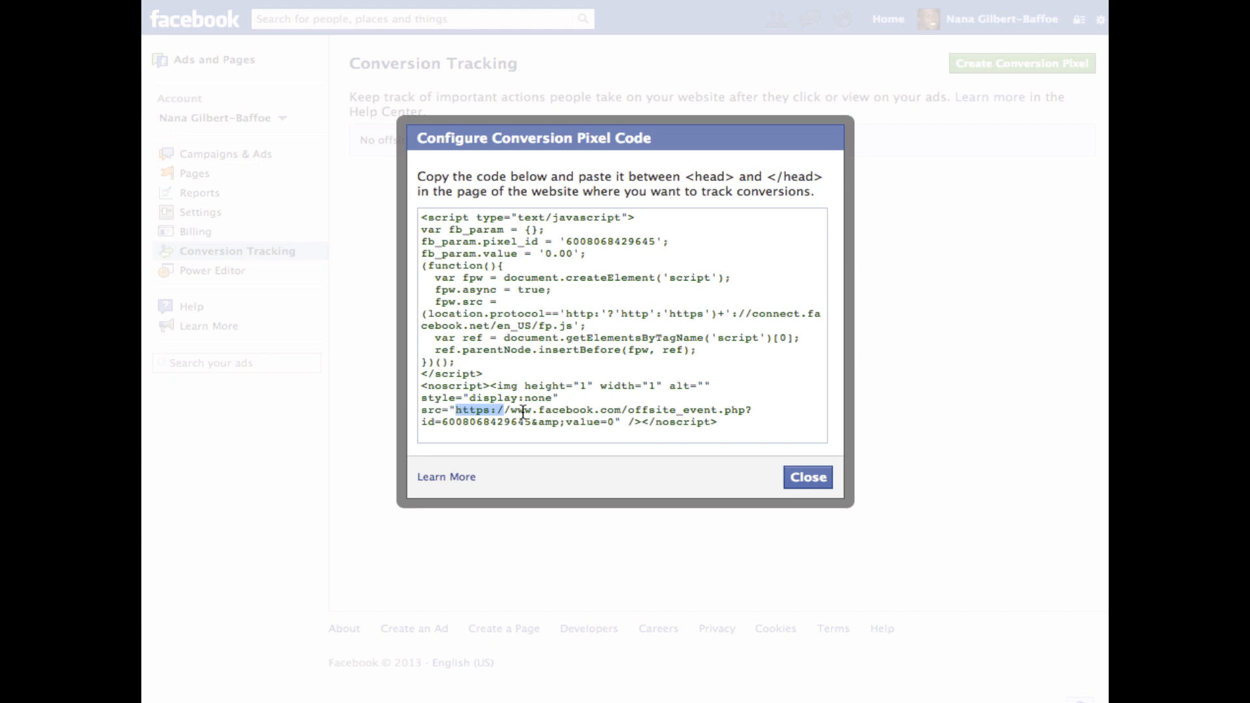
{"action": "triple_click", "coordinate": [614, 319]}
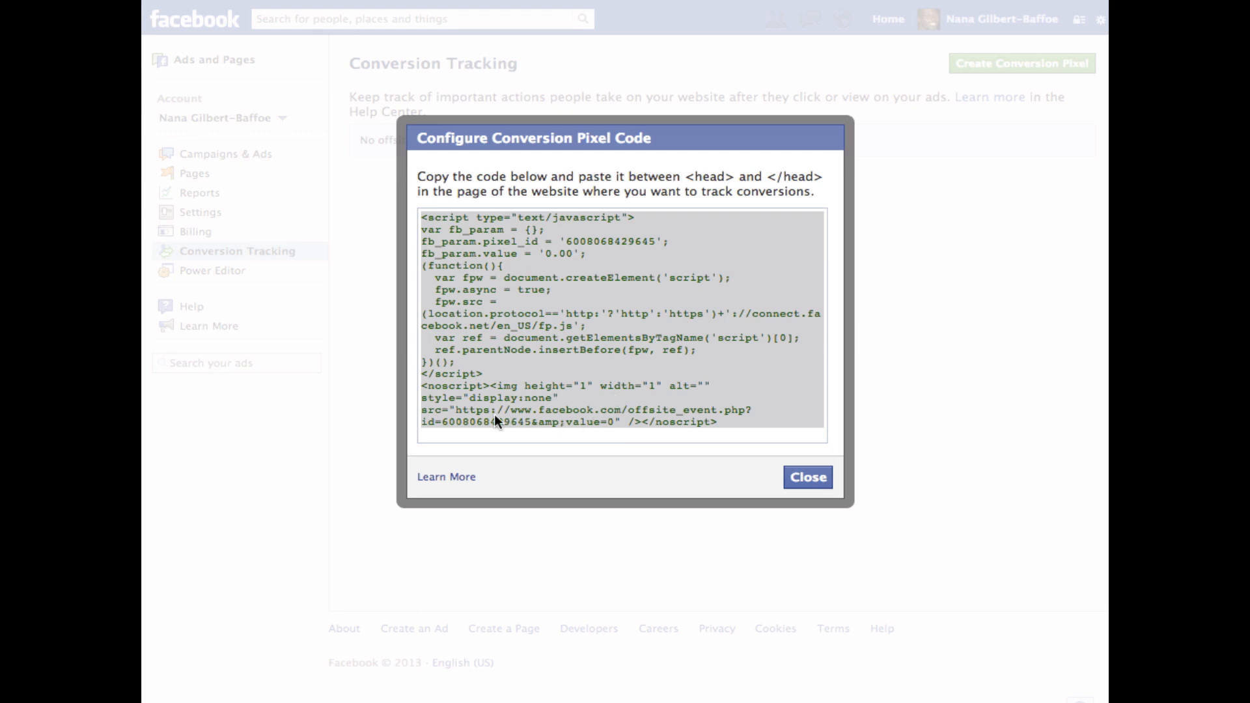
{"action": "mouse_move", "coordinate": [560, 420]}
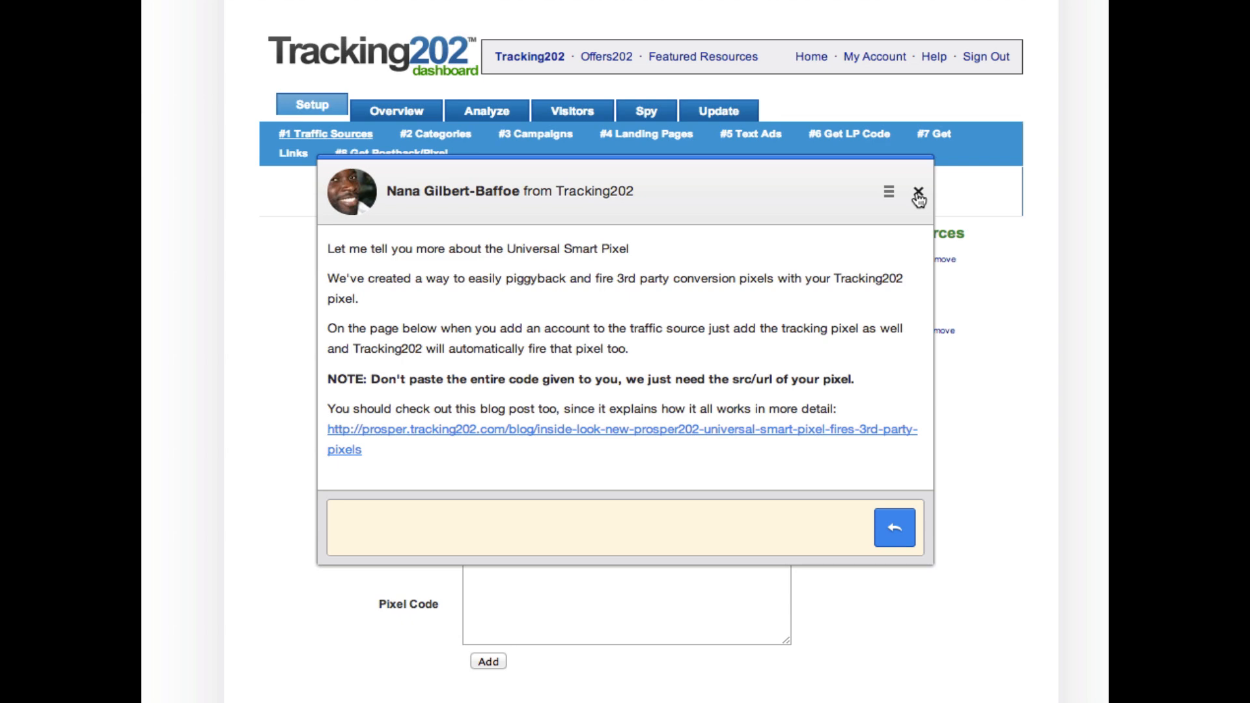
- Add a Main account under FB with an Image pixel using the Facebook offsite_event.php URL
{"action": "left_click", "coordinate": [918, 194]}
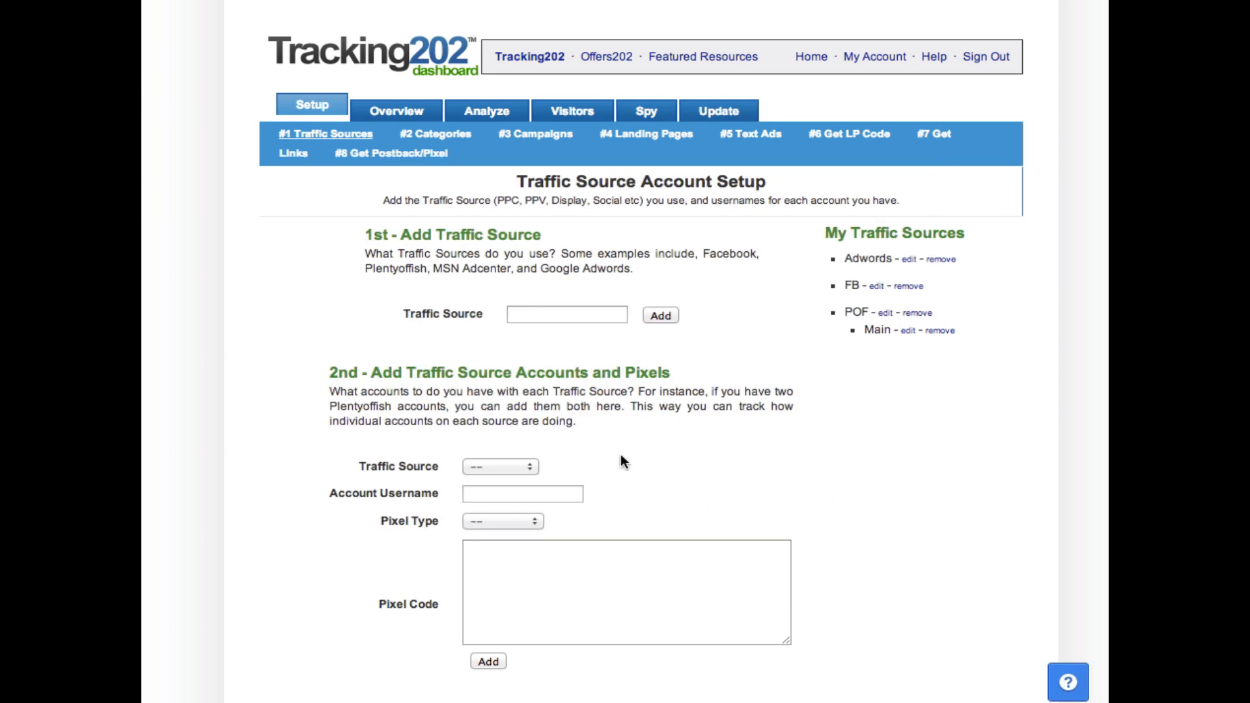
{"action": "mouse_move", "coordinate": [516, 470]}
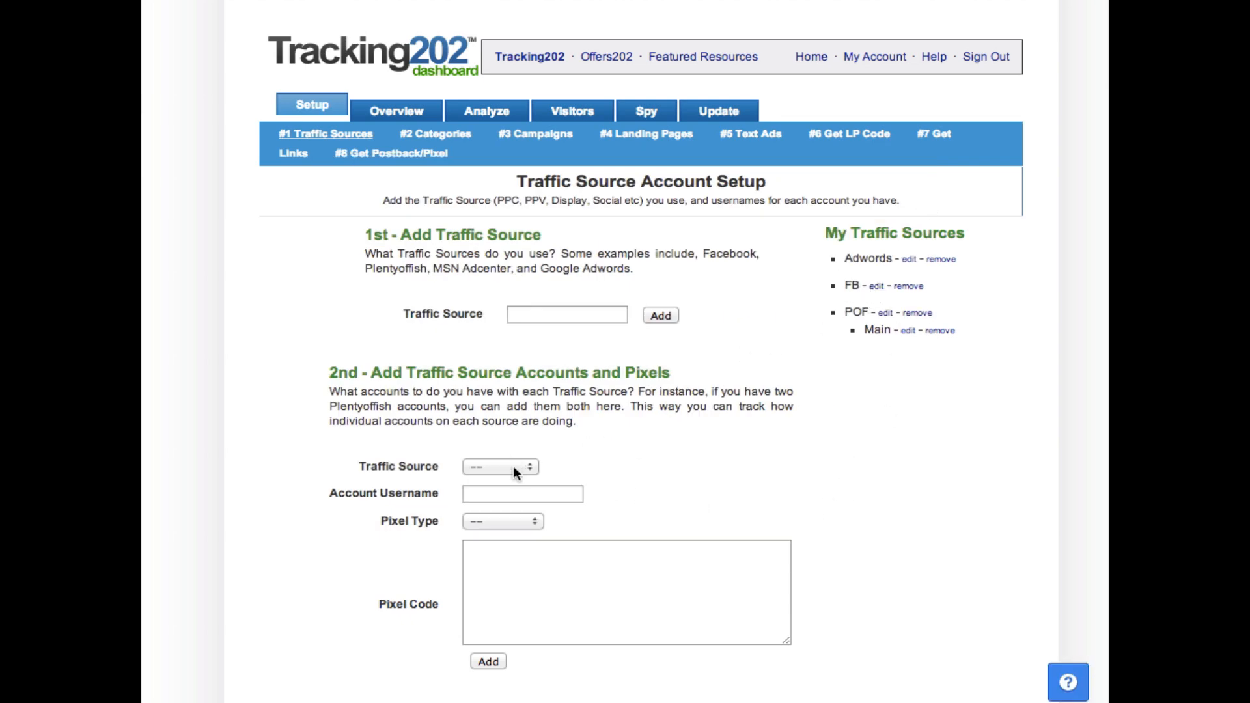
{"action": "left_click", "coordinate": [500, 466]}
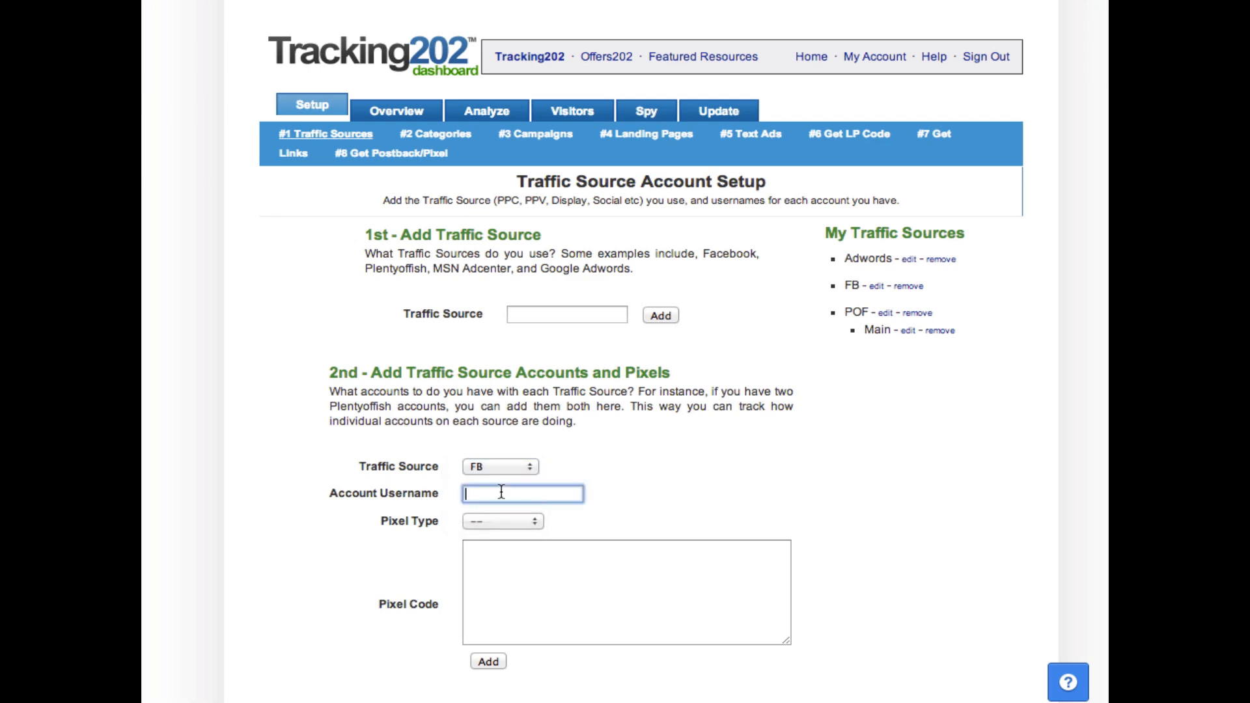
{"action": "type", "text": "Main"}
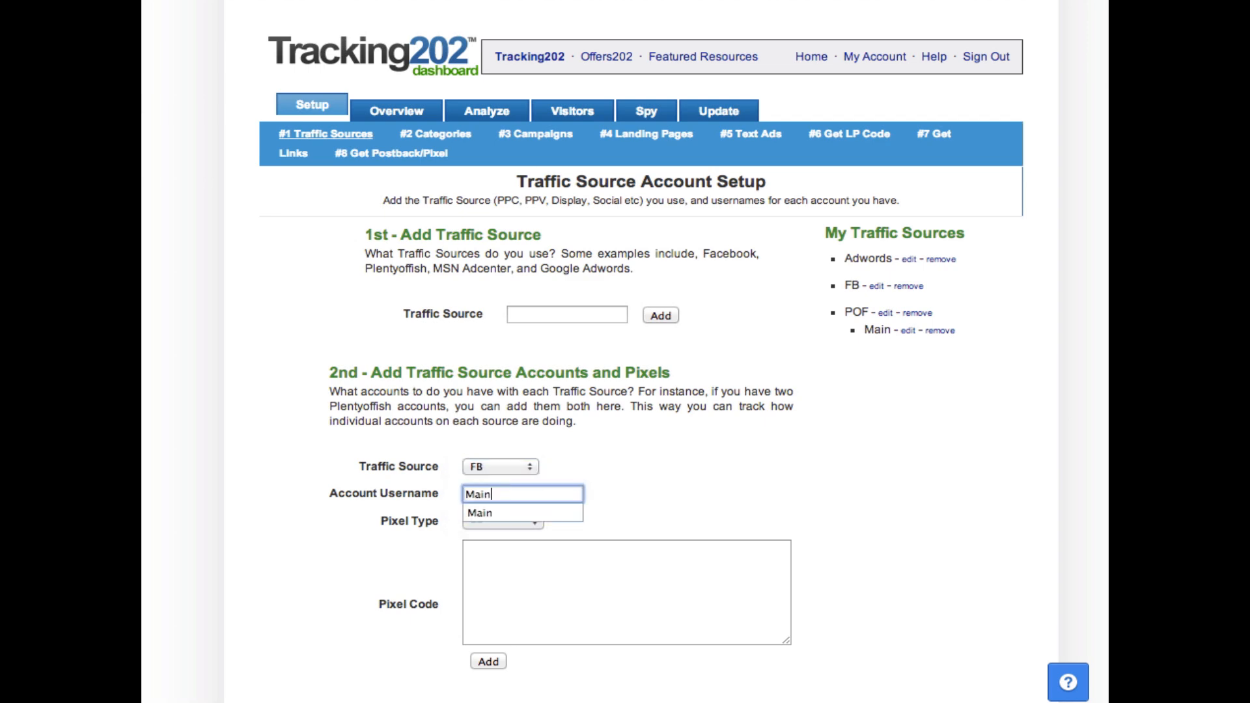
{"action": "left_click", "coordinate": [503, 521]}
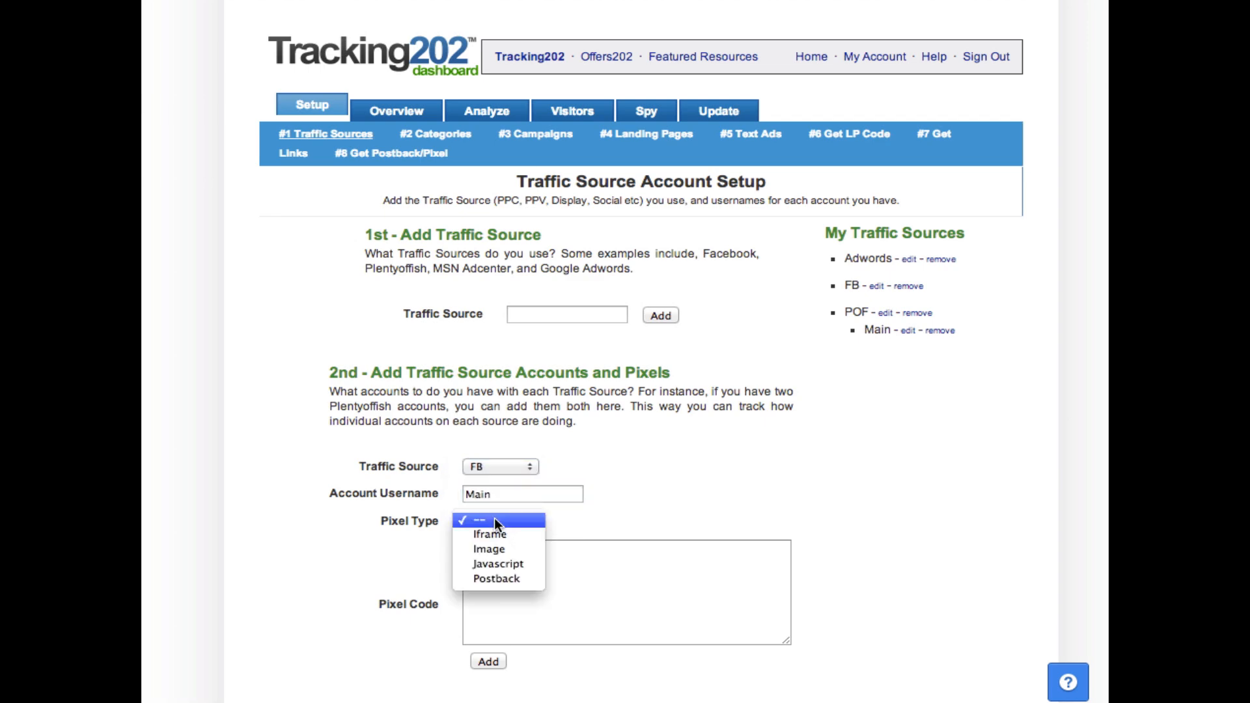
{"action": "left_click", "coordinate": [489, 548]}
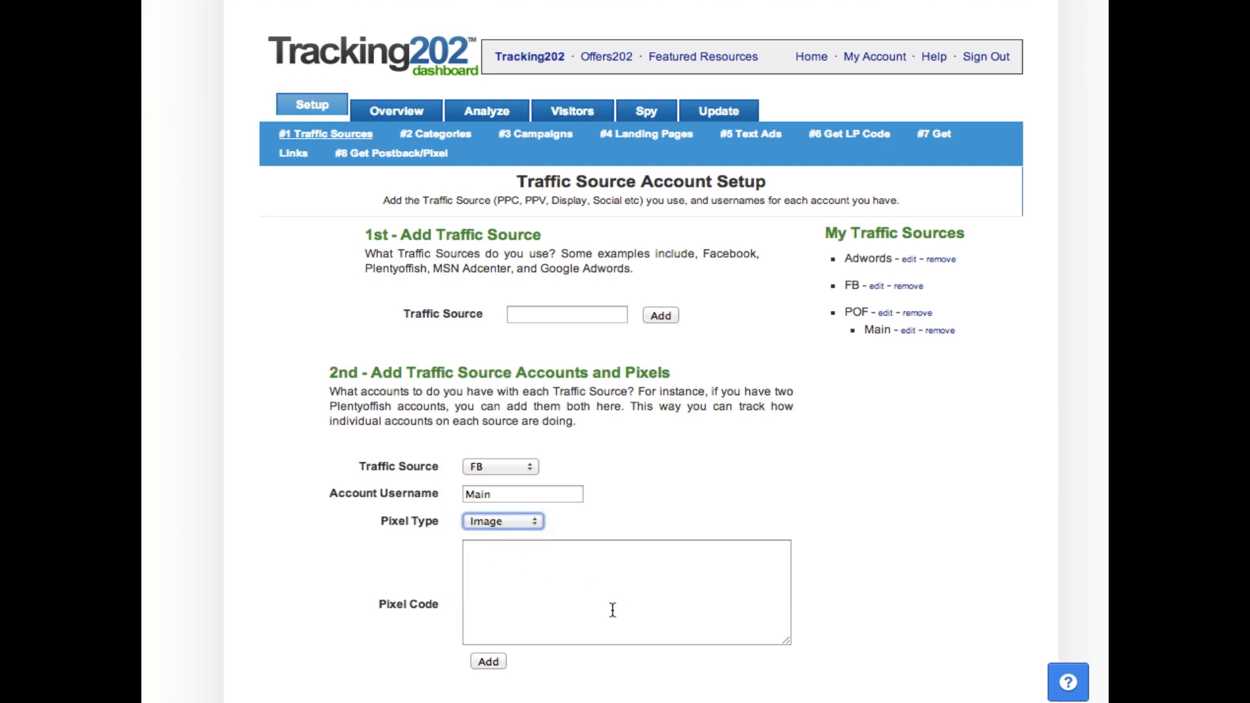
{"action": "type", "text": "https://www.facebook.com/offsite_event.php?id=6008068429645&amp;value=0"}
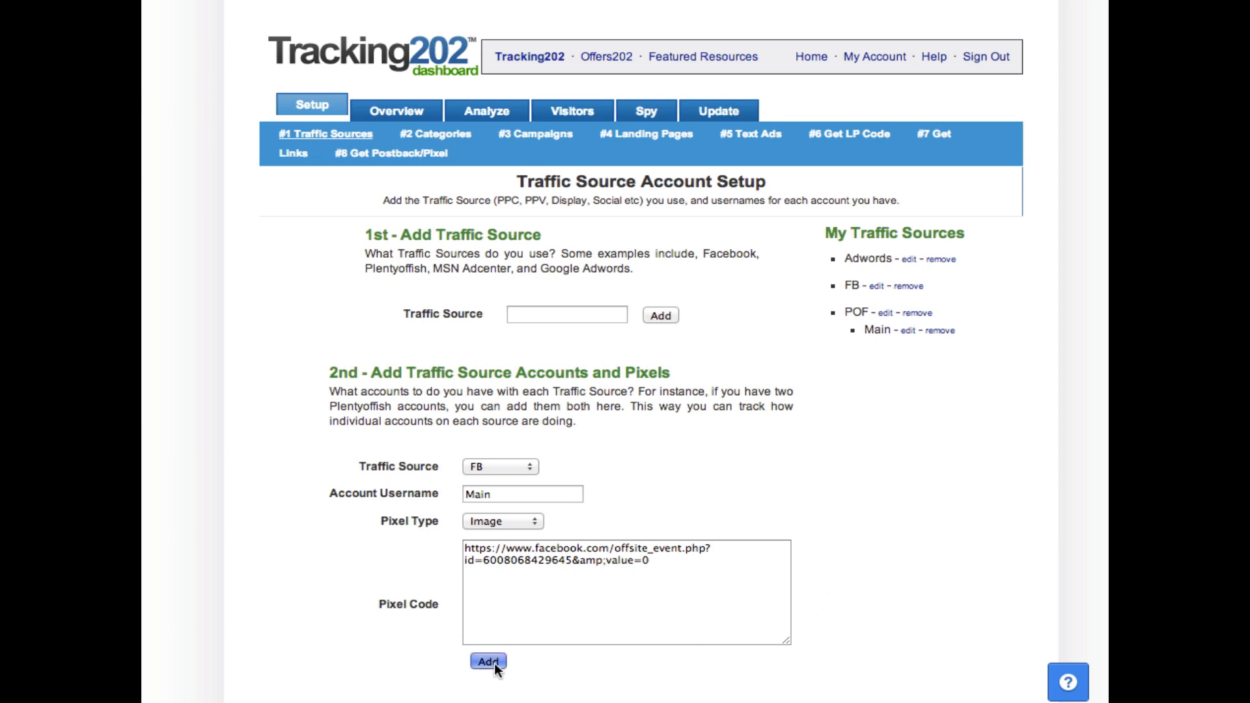
{"action": "left_click", "coordinate": [487, 662]}
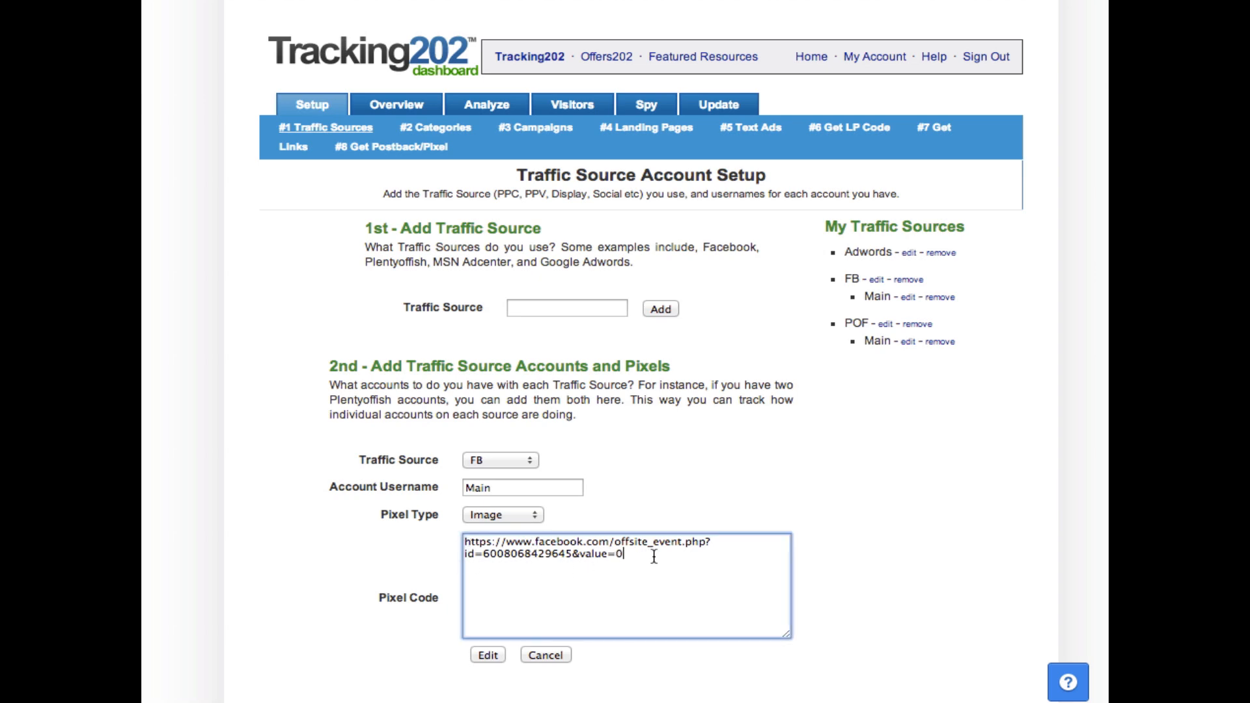
{"action": "mouse_move", "coordinate": [465, 522]}
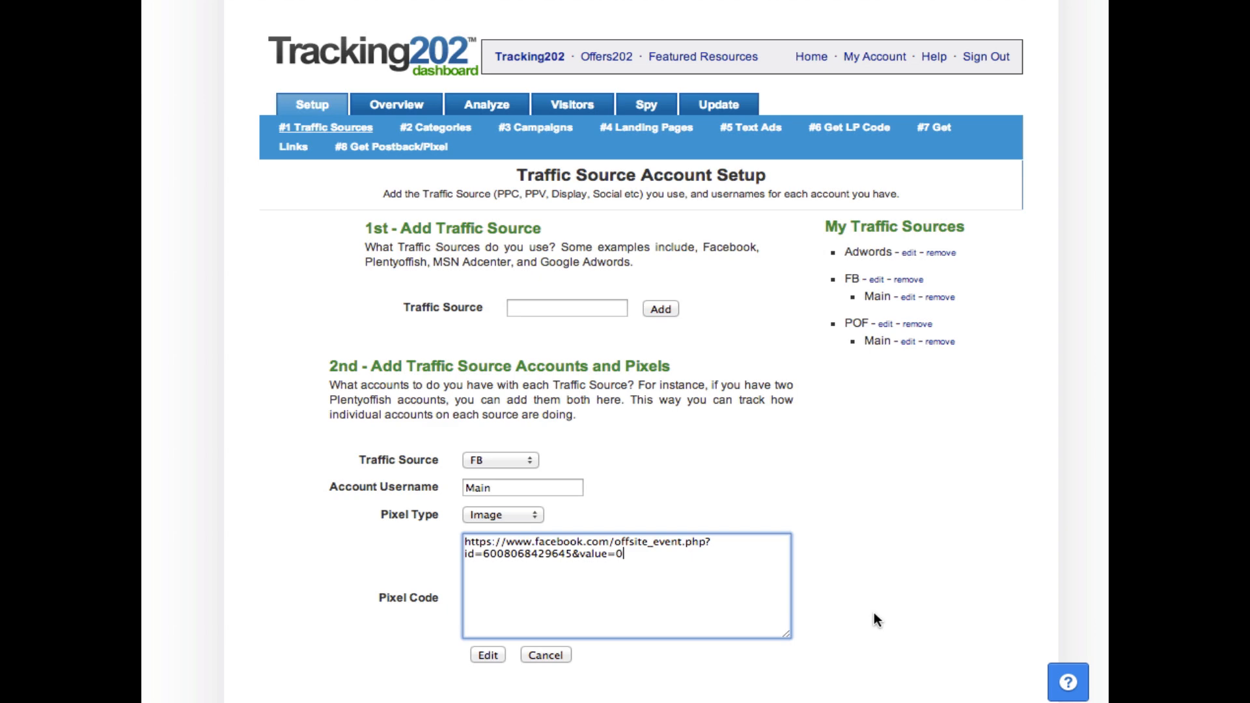
{"action": "mouse_move", "coordinate": [1000, 177]}
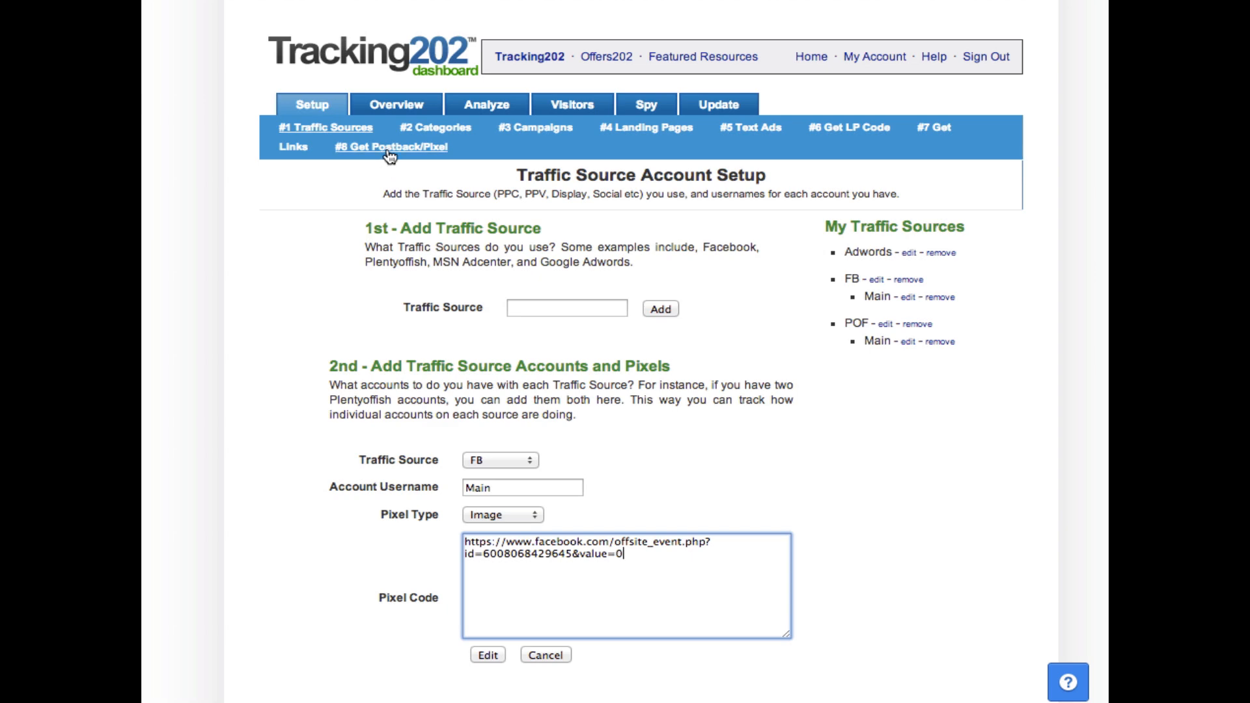
- Generate the Universal Smart Pixel with an https link and select its iframe code
{"action": "left_click", "coordinate": [389, 146]}
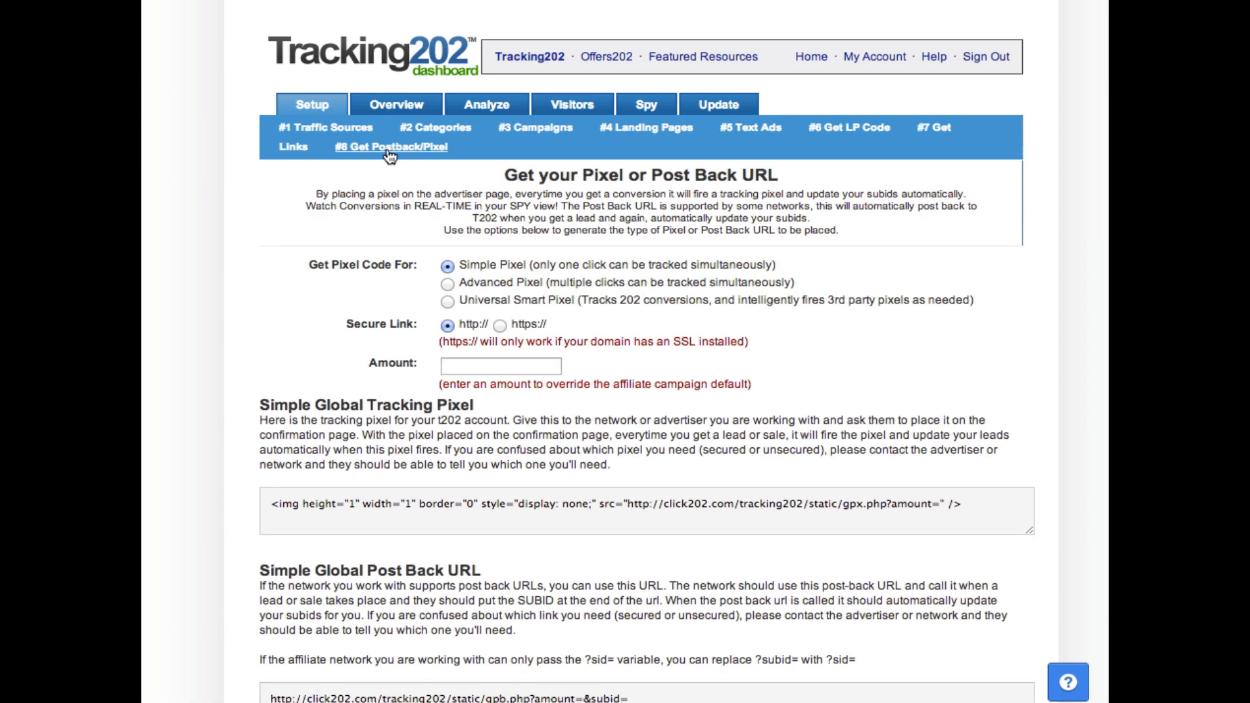
{"action": "left_click", "coordinate": [446, 301]}
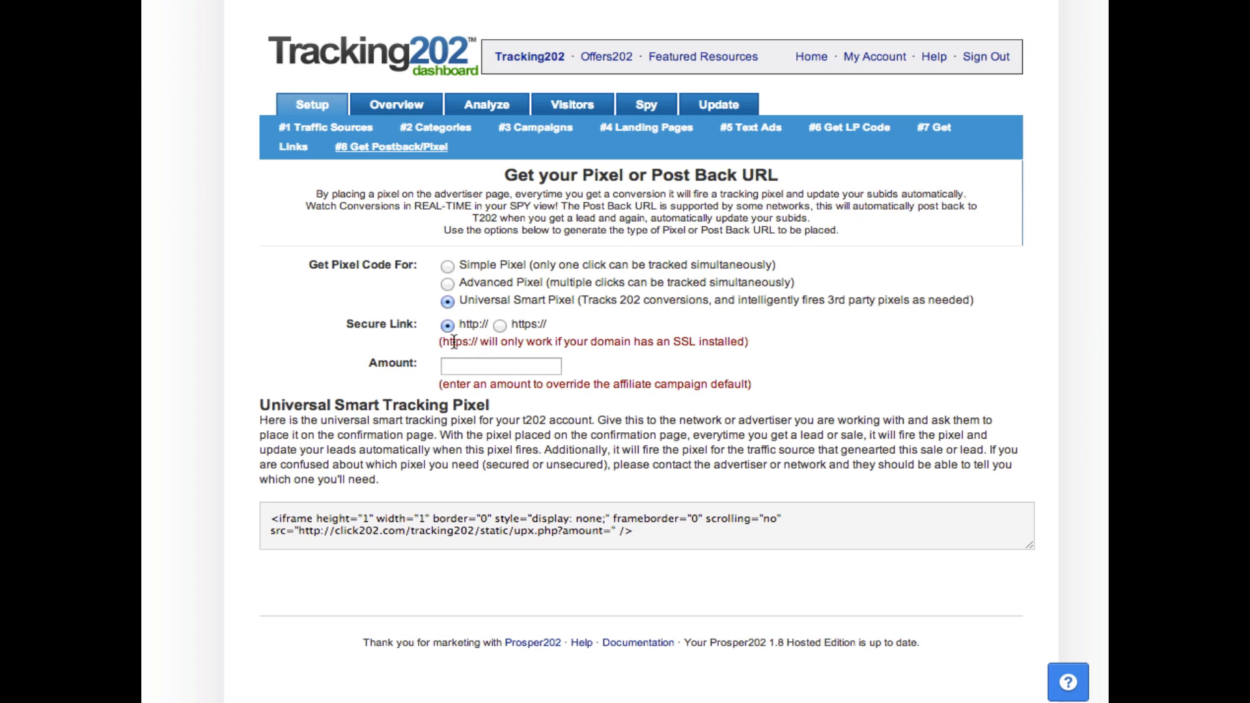
{"action": "left_click", "coordinate": [500, 325]}
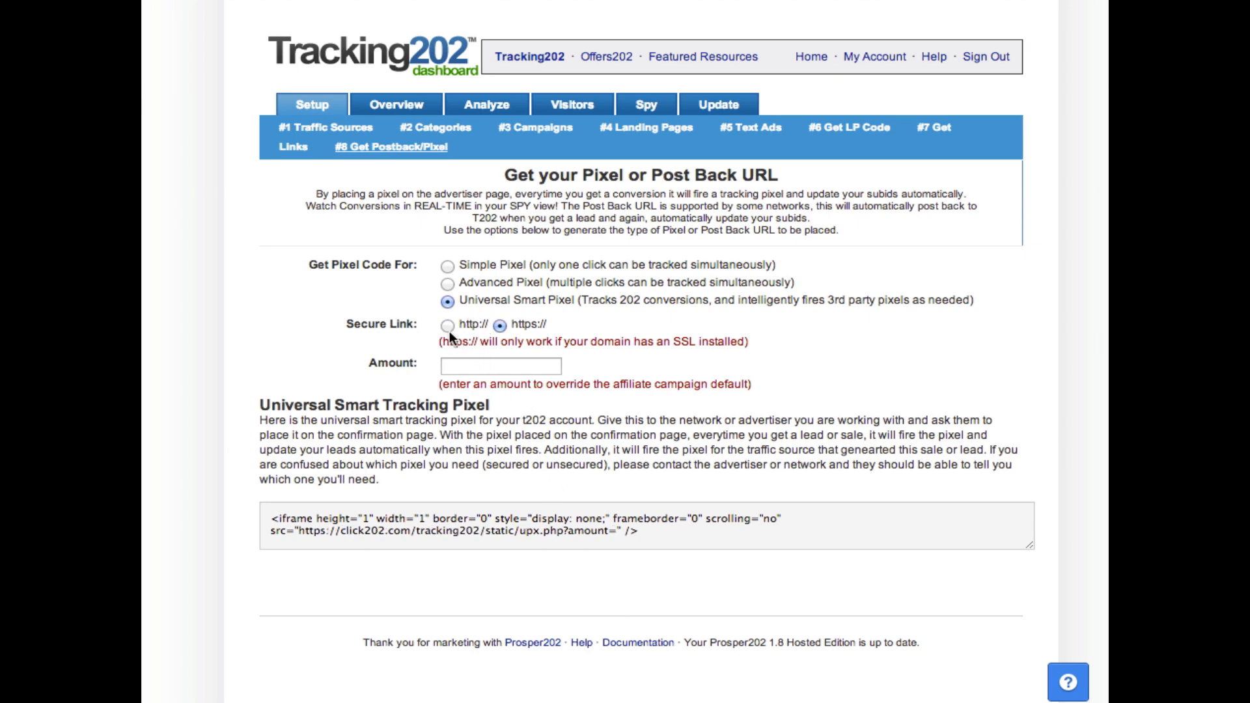
{"action": "left_click", "coordinate": [534, 525]}
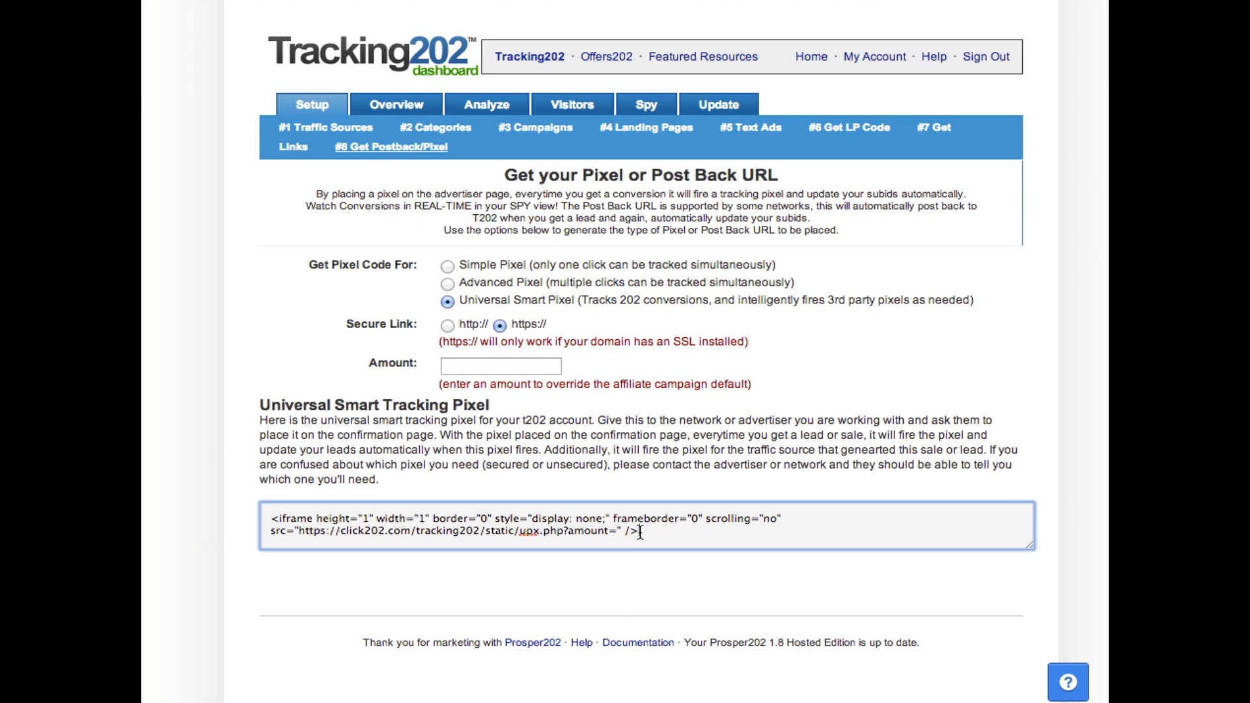
{"action": "triple_click", "coordinate": [526, 525]}
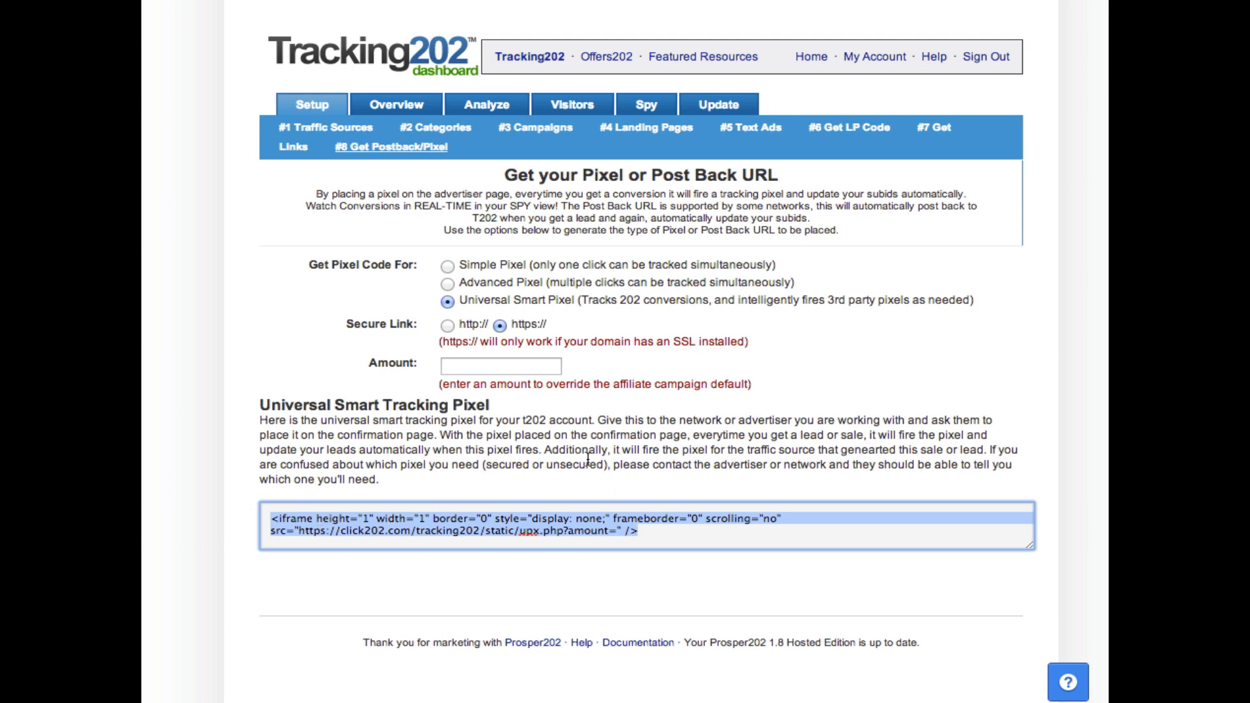
{"action": "mouse_move", "coordinate": [951, 104]}
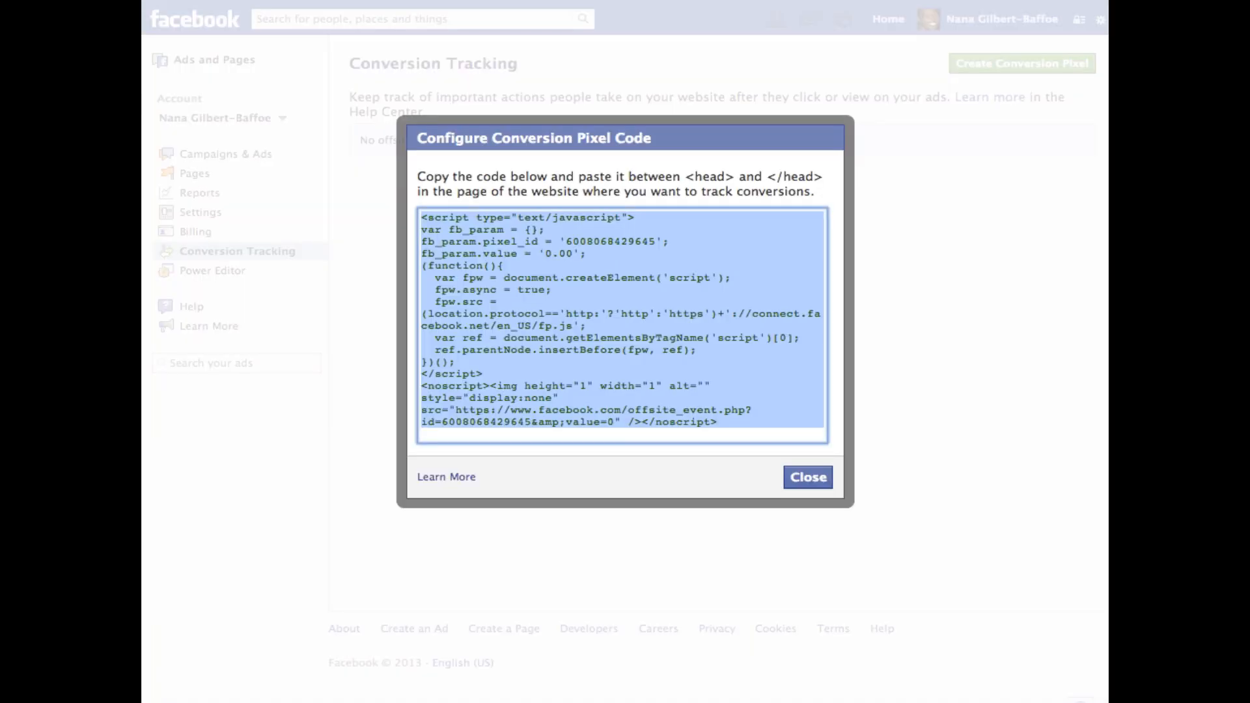
{"action": "mouse_move", "coordinate": [813, 523]}
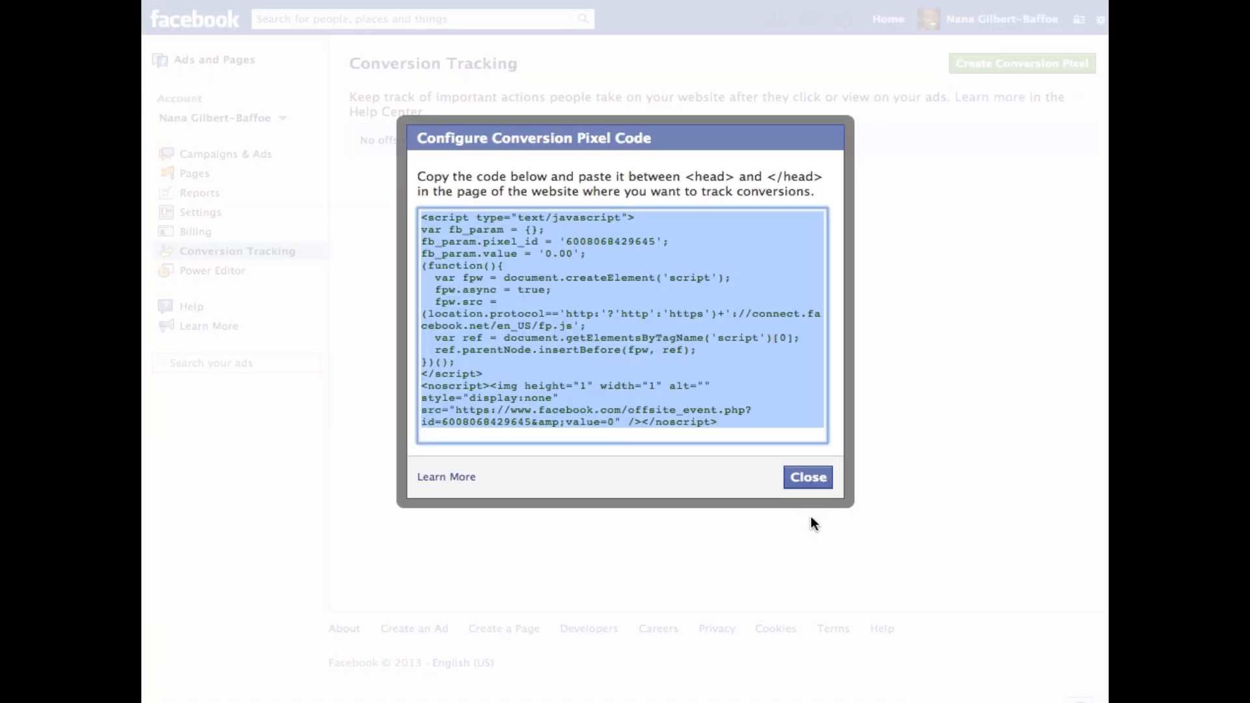